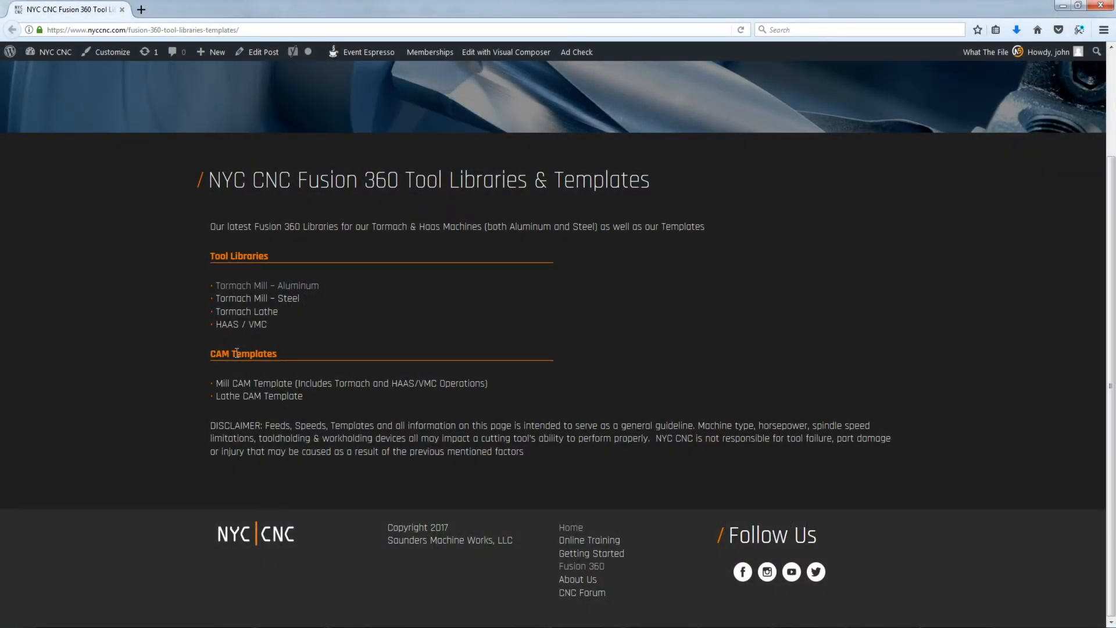
pyautogui.moveTo(255, 382)
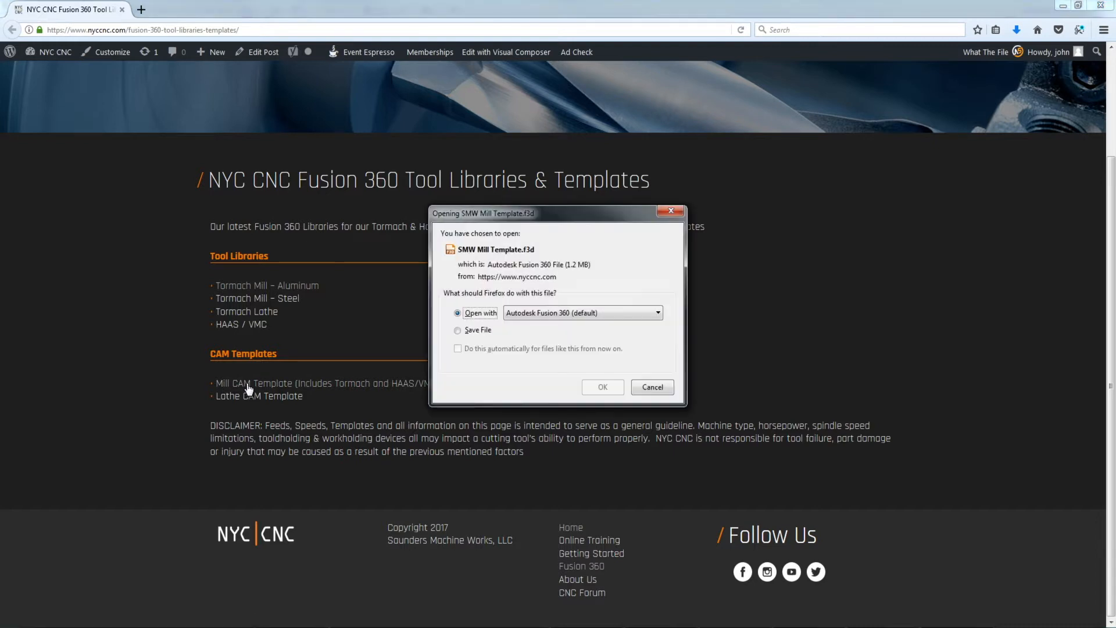
# Step: Keep the downloaded Mill CAM Template file and save it into the Demo folder inside Temp
pyautogui.click(459, 329)
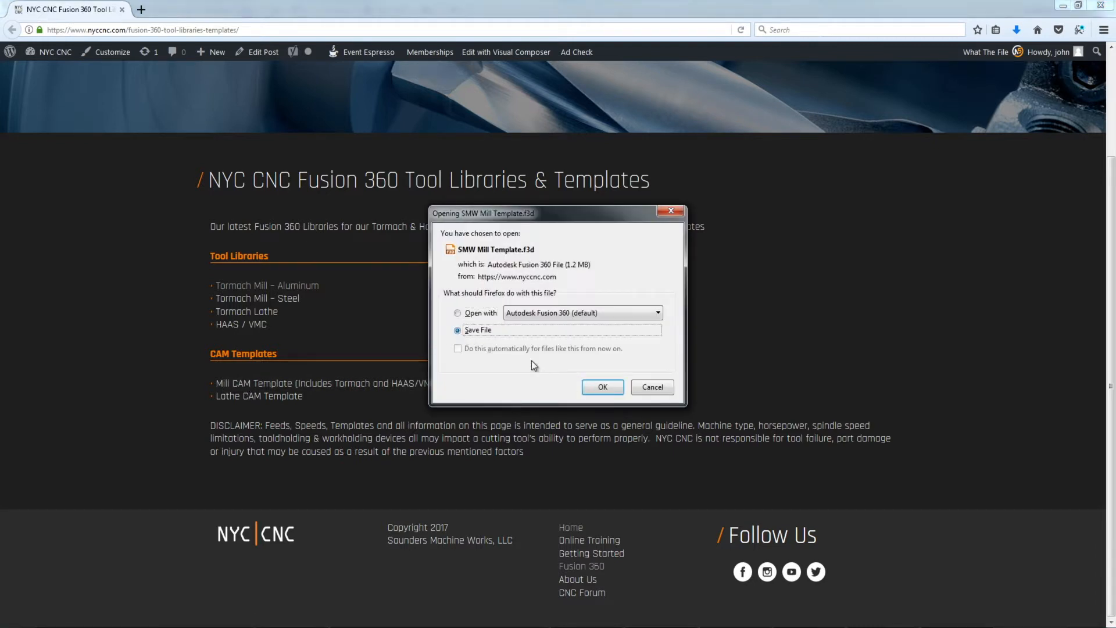
pyautogui.click(601, 386)
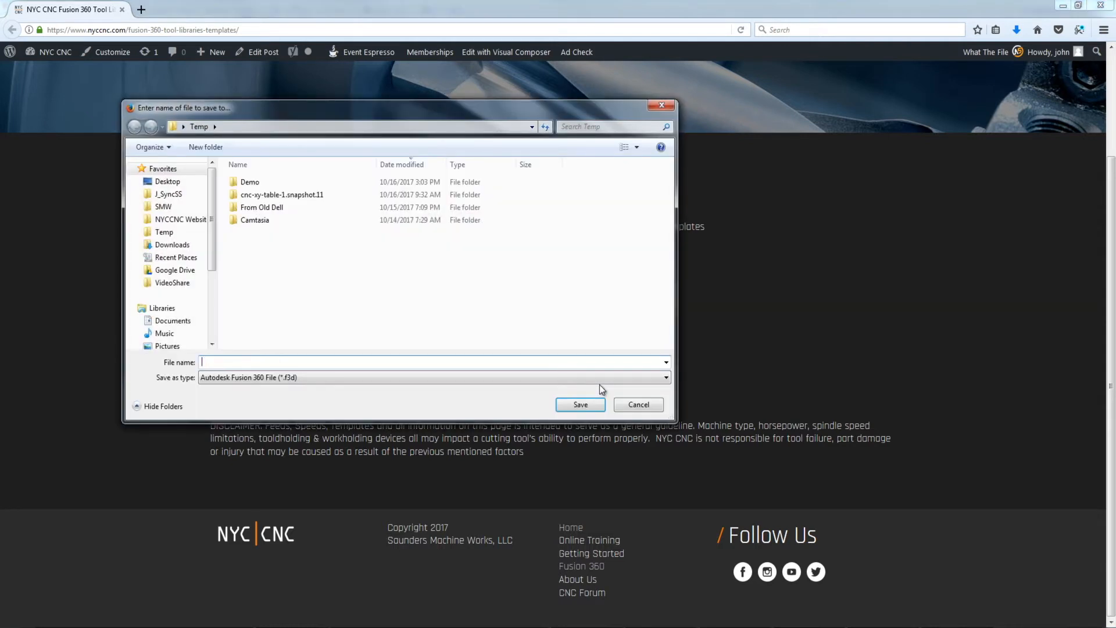
pyautogui.doubleClick(250, 181)
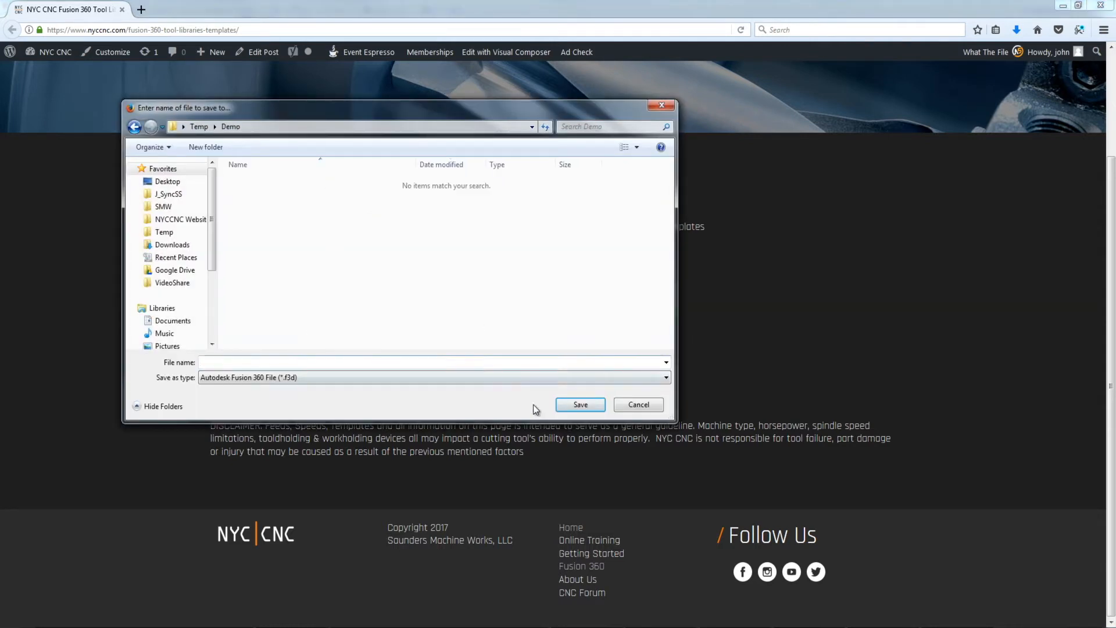
pyautogui.moveTo(580, 405)
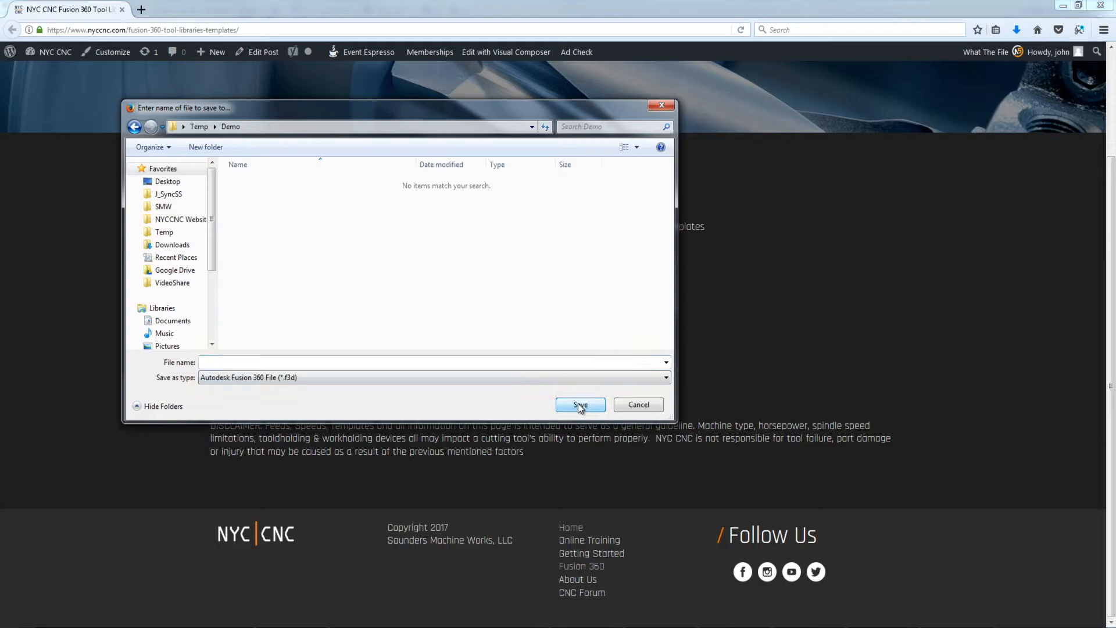
pyautogui.click(579, 405)
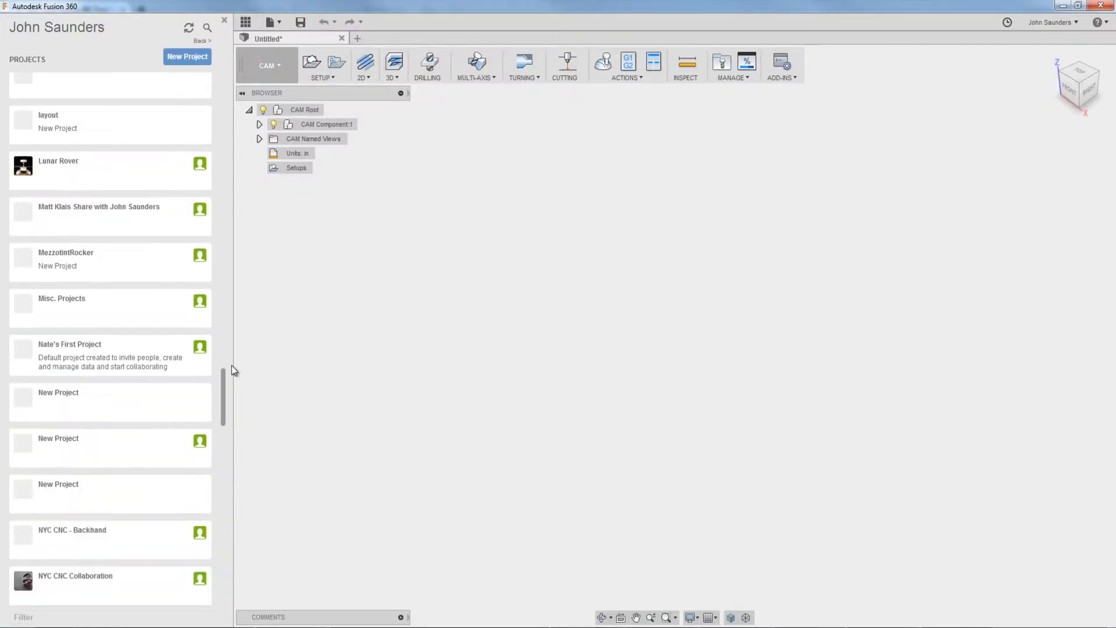
# Step: Scroll the Projects list to reach the Templates project's master folder
pyautogui.scroll(3)
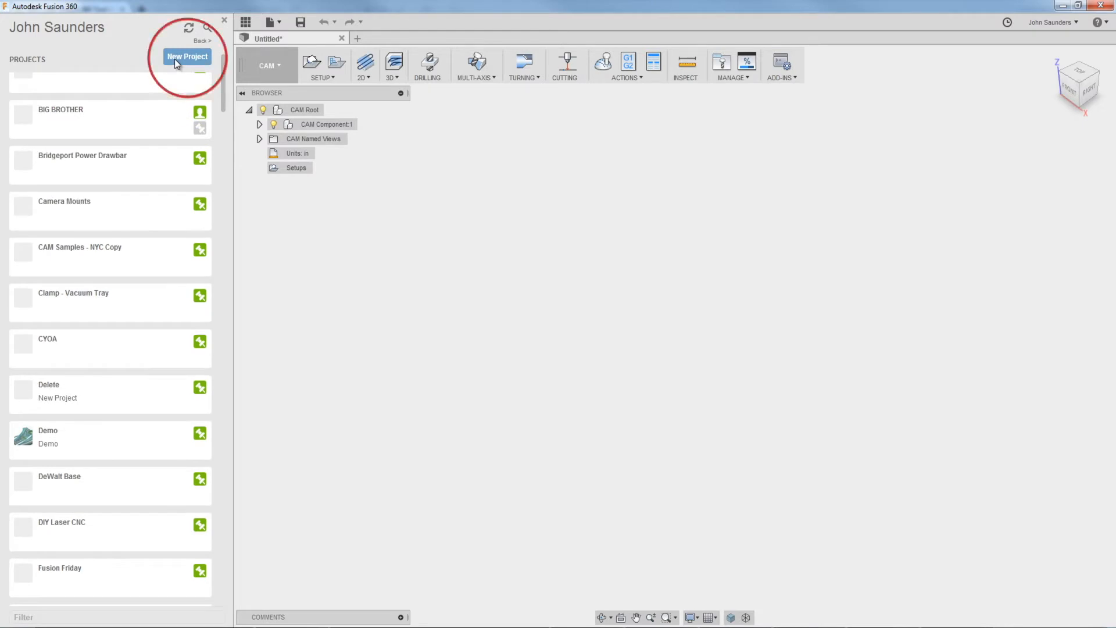
pyautogui.scroll(-3)
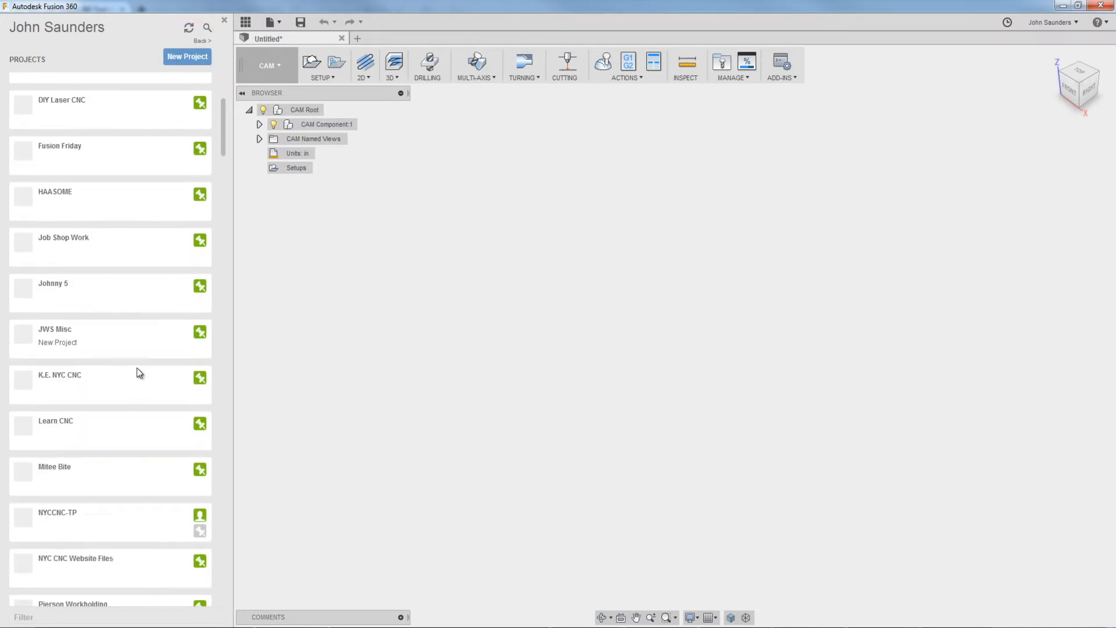
pyautogui.scroll(-3)
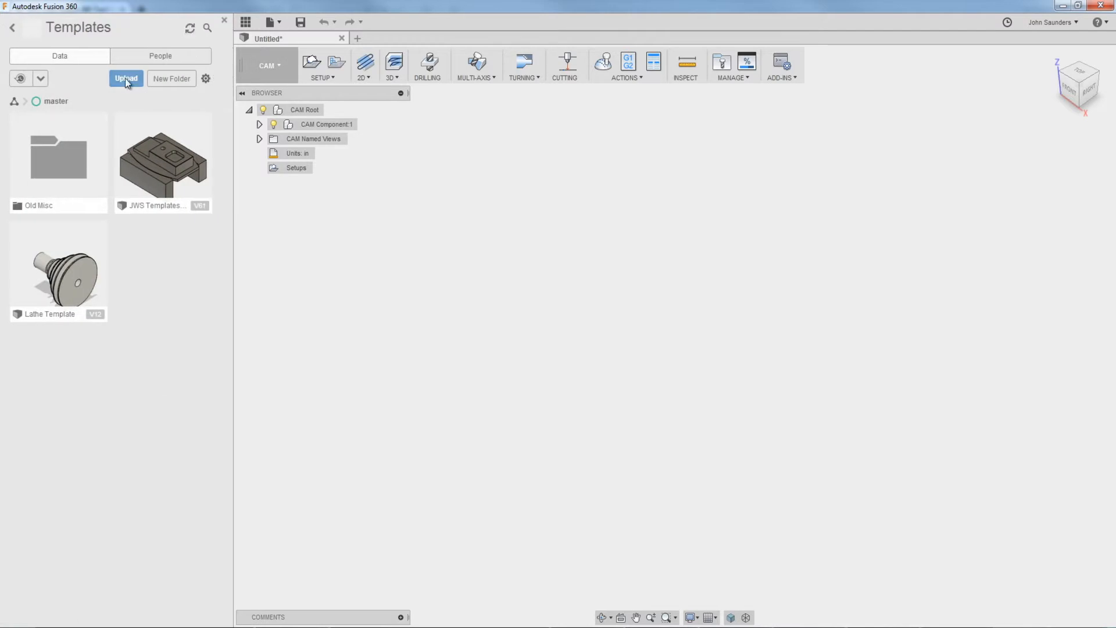
# Step: Upload the Mill Template file into the master folder and dismiss the finished Job Status
pyautogui.click(126, 78)
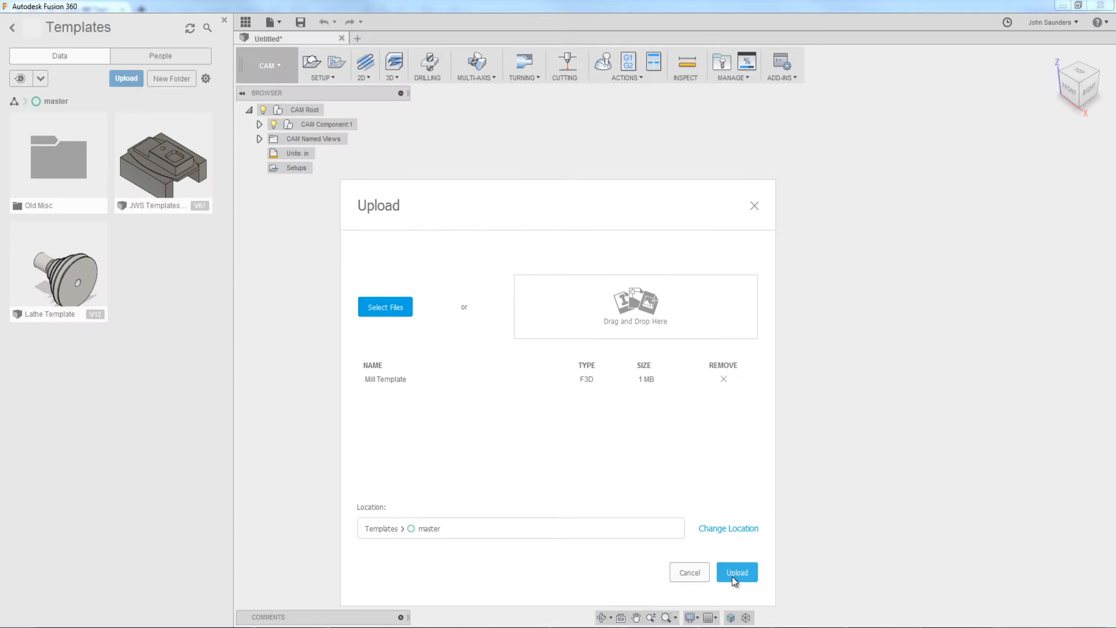
pyautogui.click(738, 573)
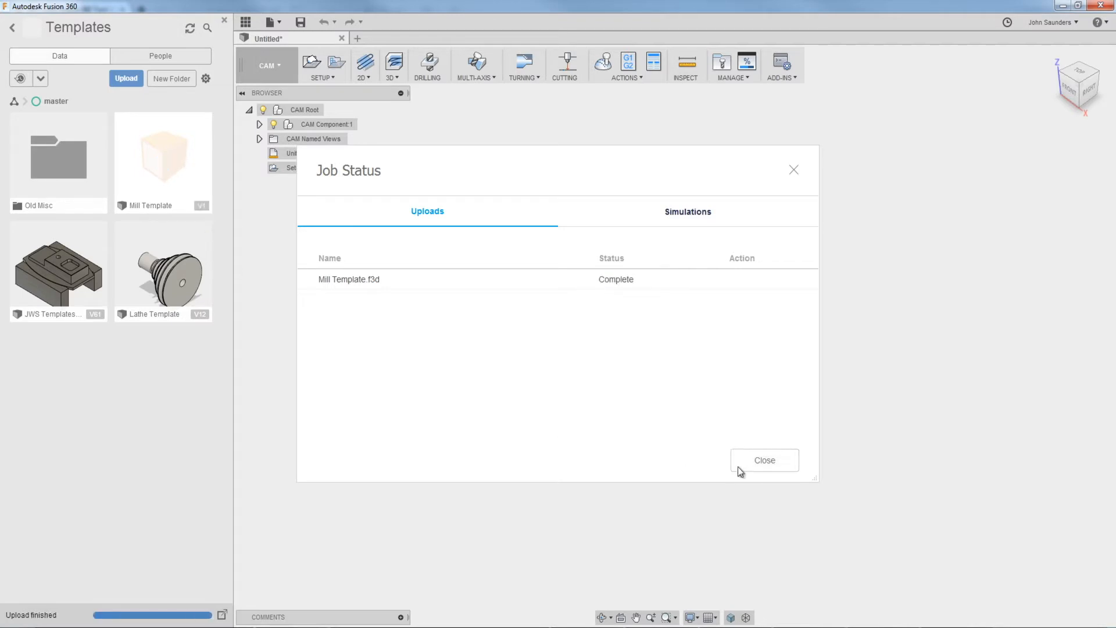
pyautogui.moveTo(755, 469)
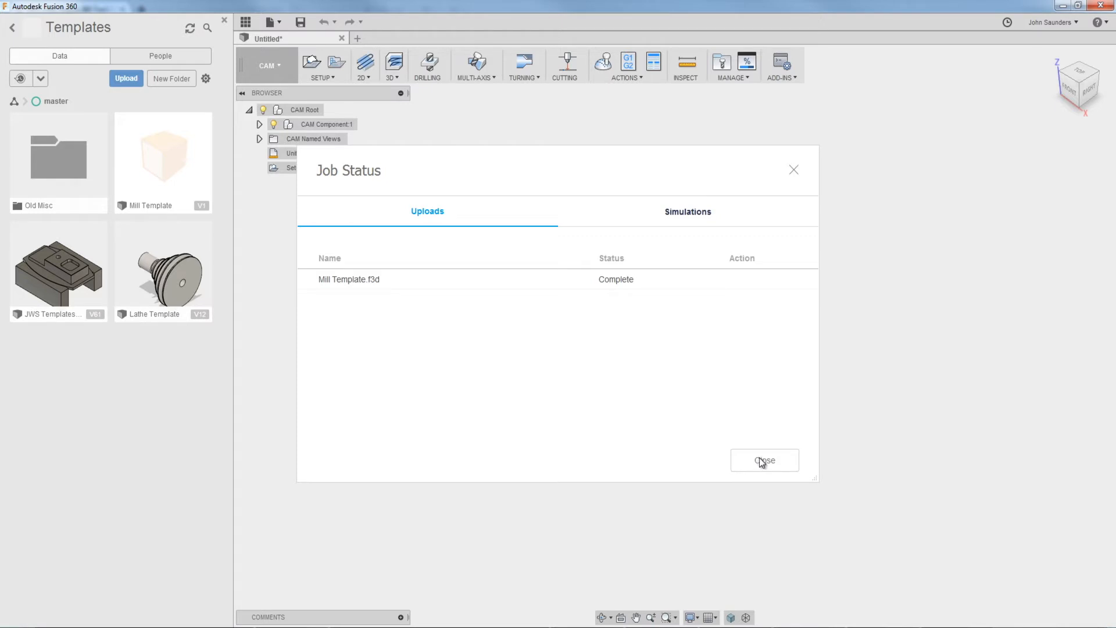
pyautogui.click(764, 461)
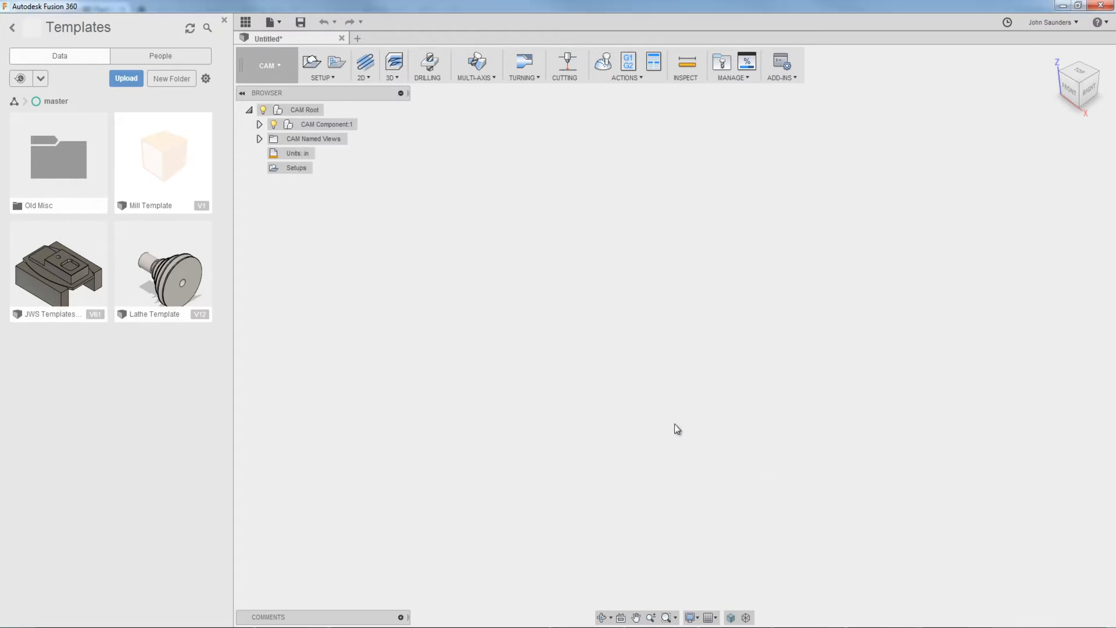
# Step: Open the Mill Template design and select the Tormach770 Aluminum 2.5D Part (2) setup
pyautogui.doubleClick(163, 158)
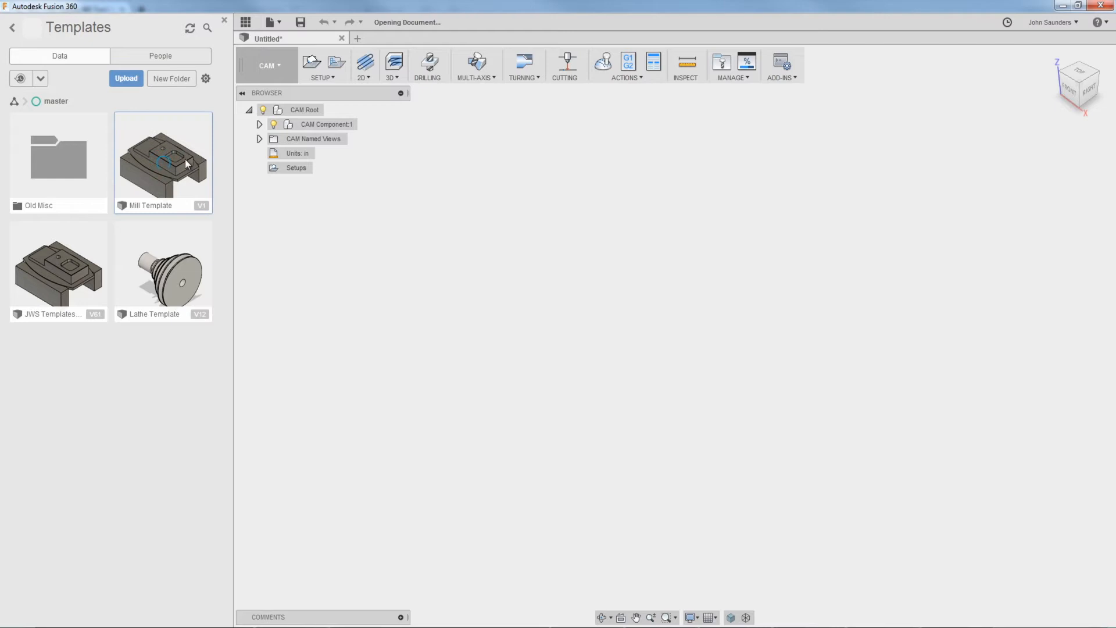
pyautogui.doubleClick(163, 154)
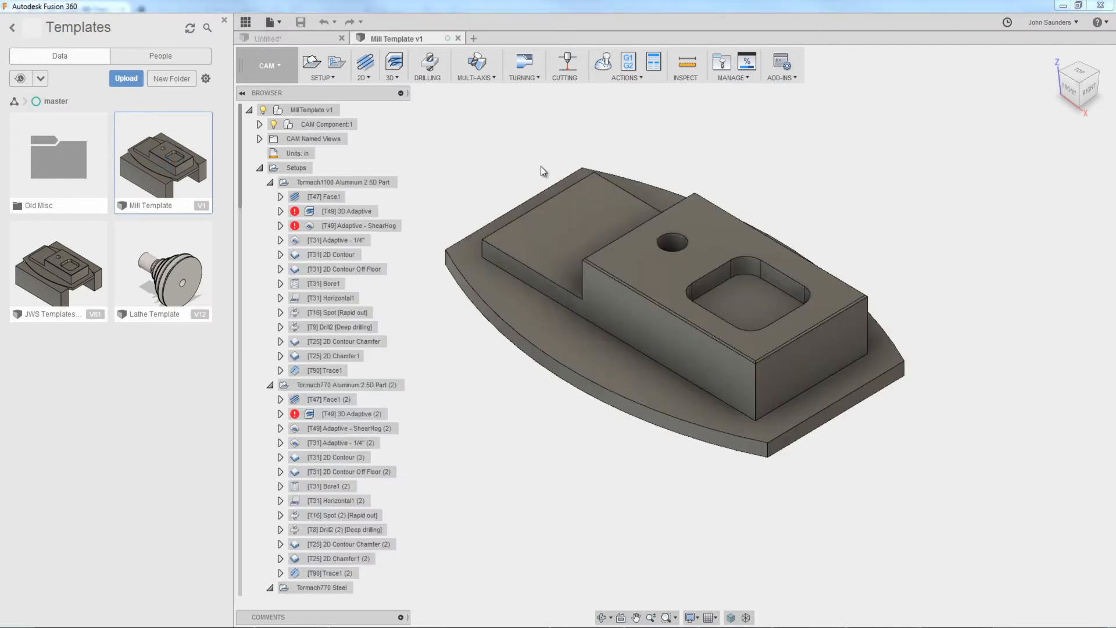
pyautogui.click(342, 182)
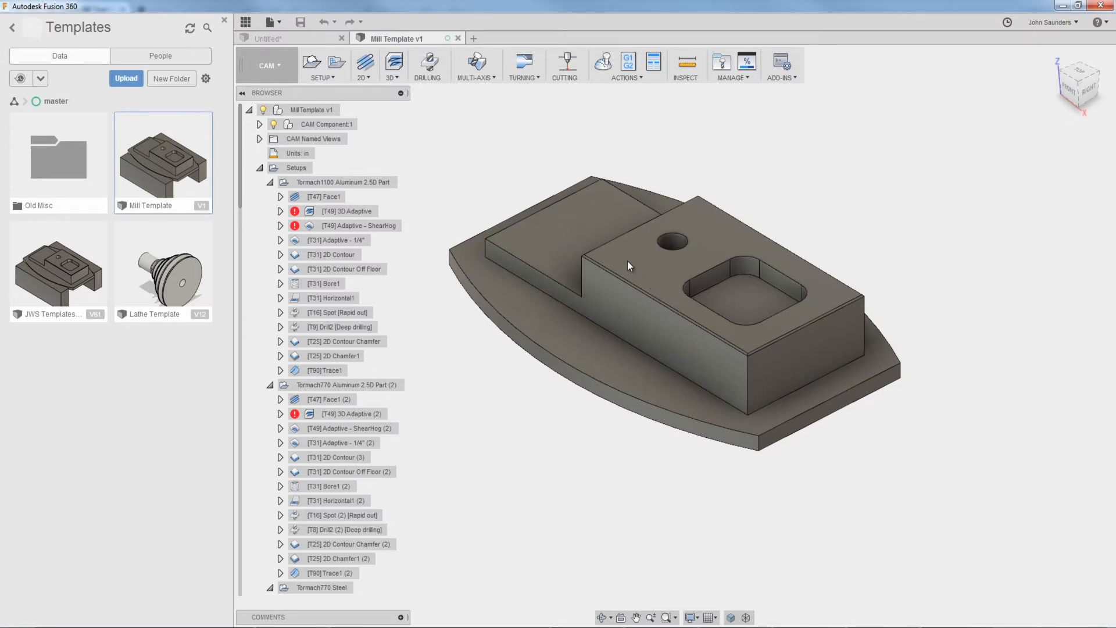
pyautogui.click(348, 183)
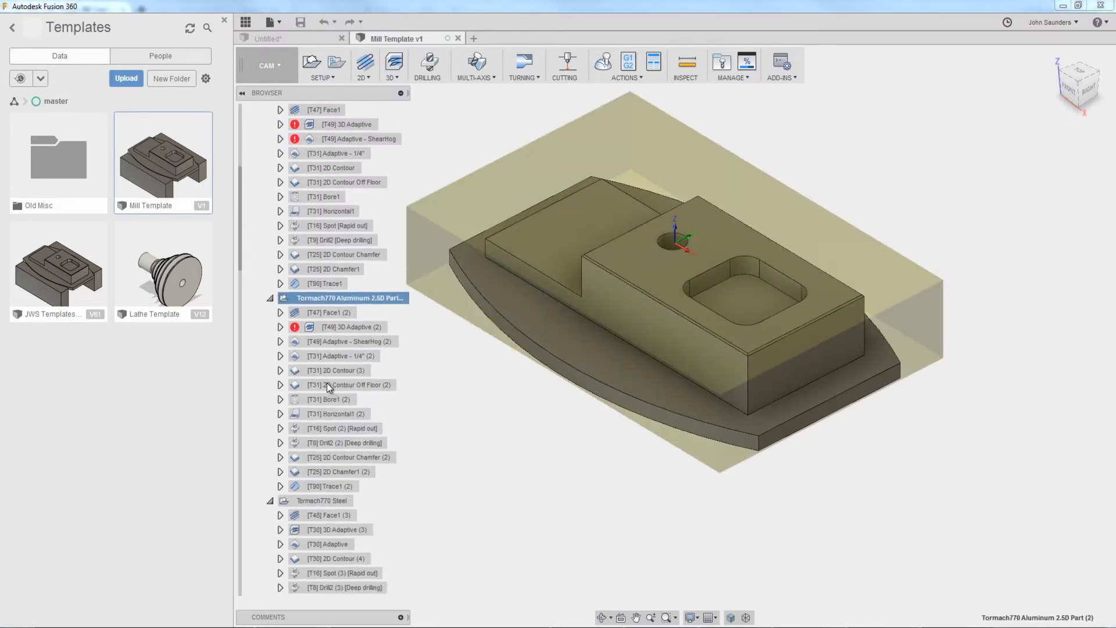
# Step: Inspect the Tormach770 Steel setup in the Browser, then clear the selection
pyautogui.scroll(-3)
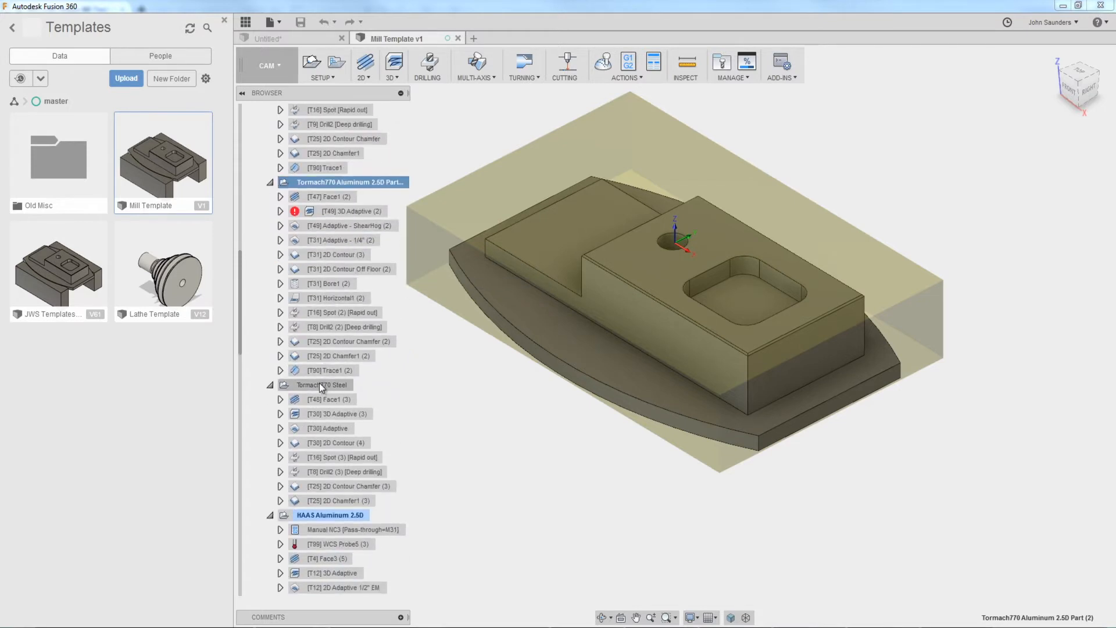
pyautogui.click(324, 385)
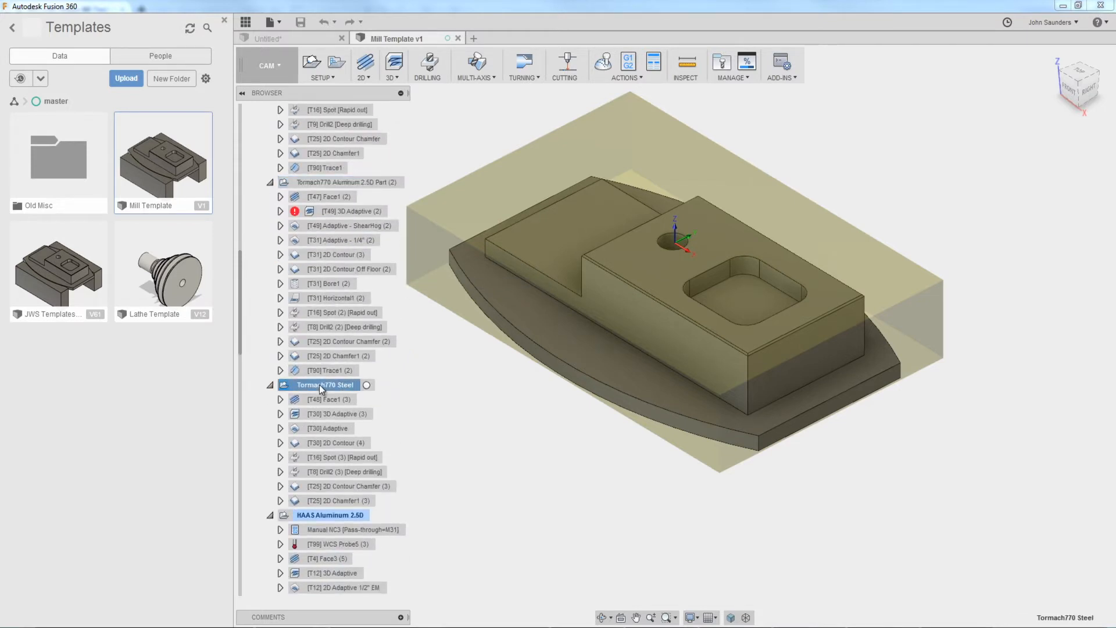
pyautogui.click(331, 399)
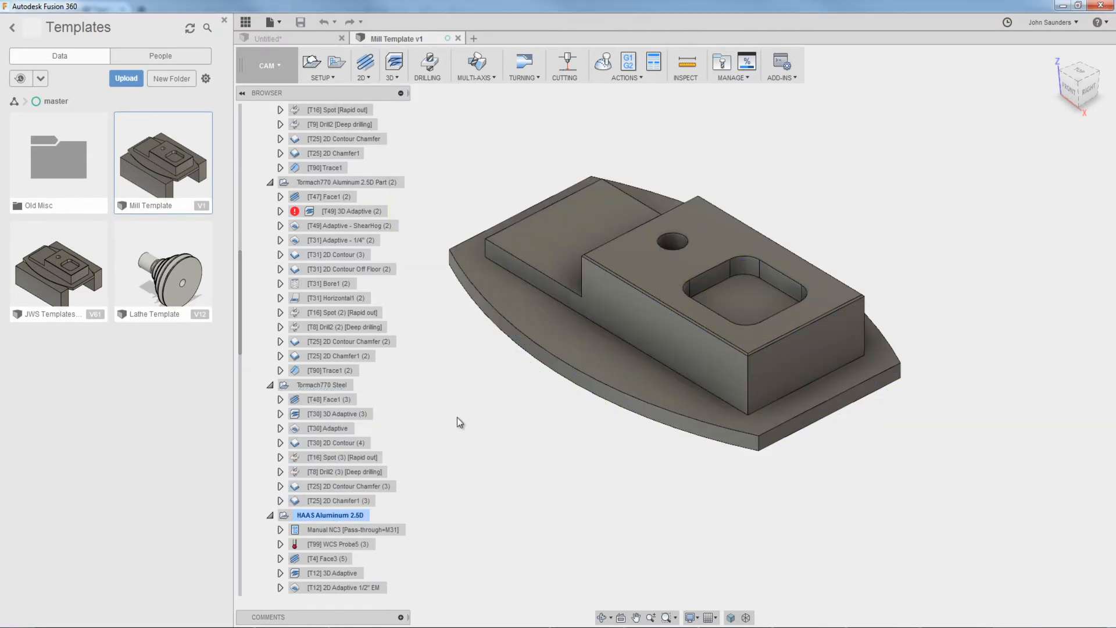
pyautogui.moveTo(324, 404)
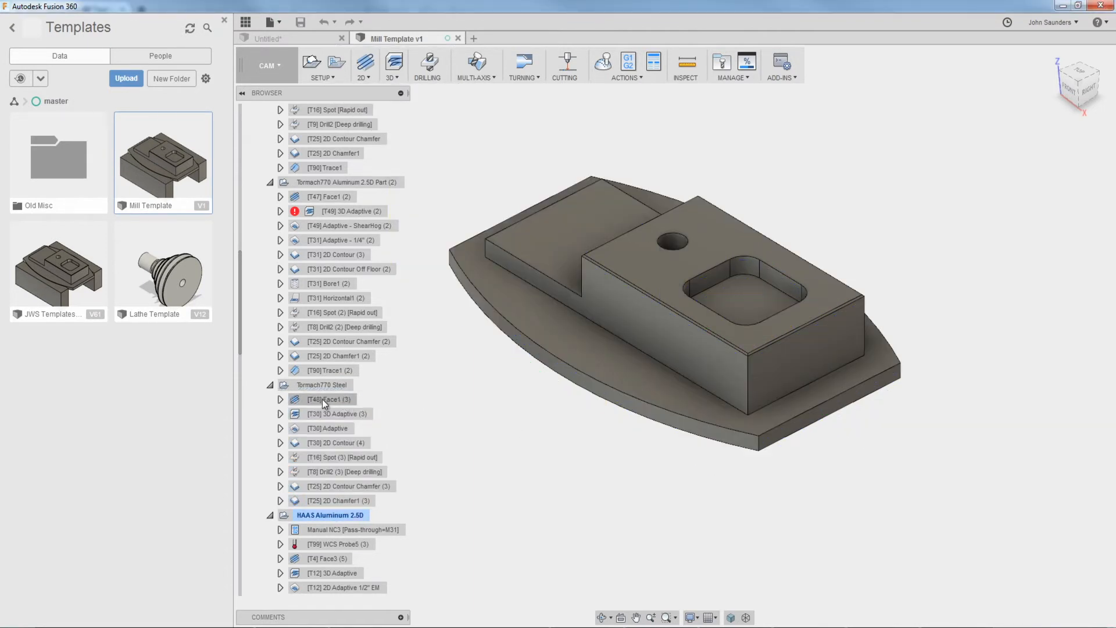
# Step: Store the Tormach770 Steel operations as a CAM template named 770Steel
pyautogui.click(329, 399)
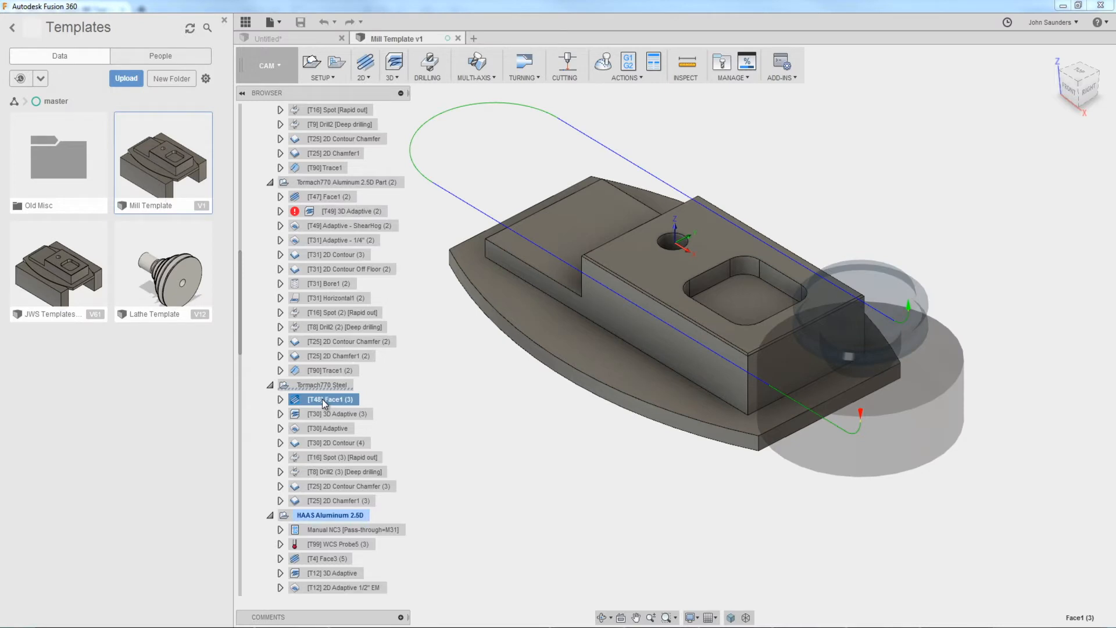
pyautogui.moveTo(319, 483)
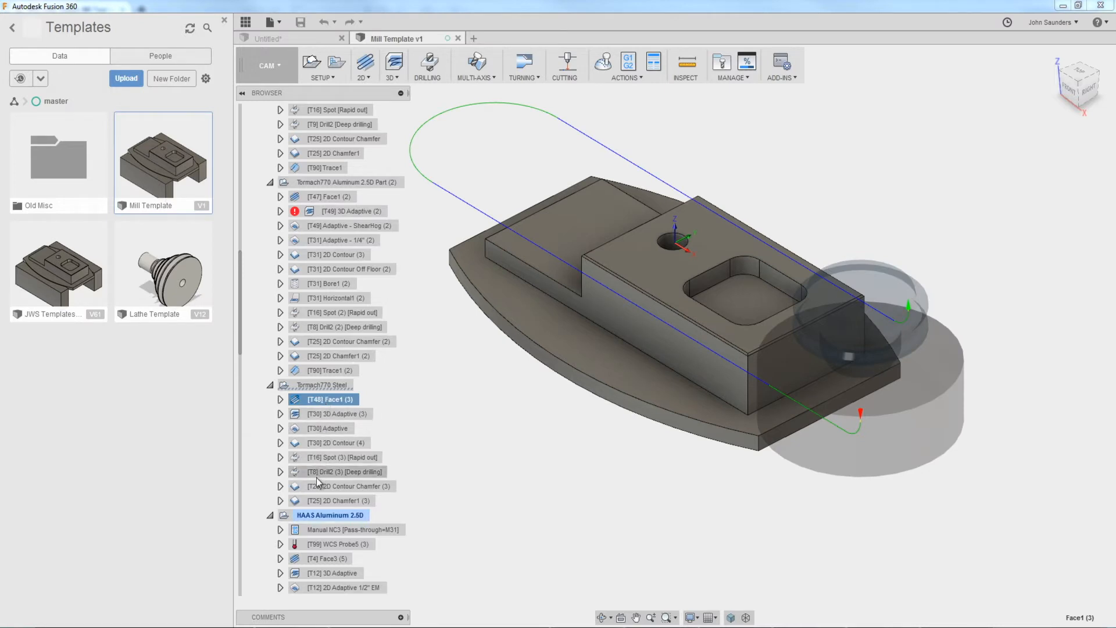
pyautogui.moveTo(333, 500)
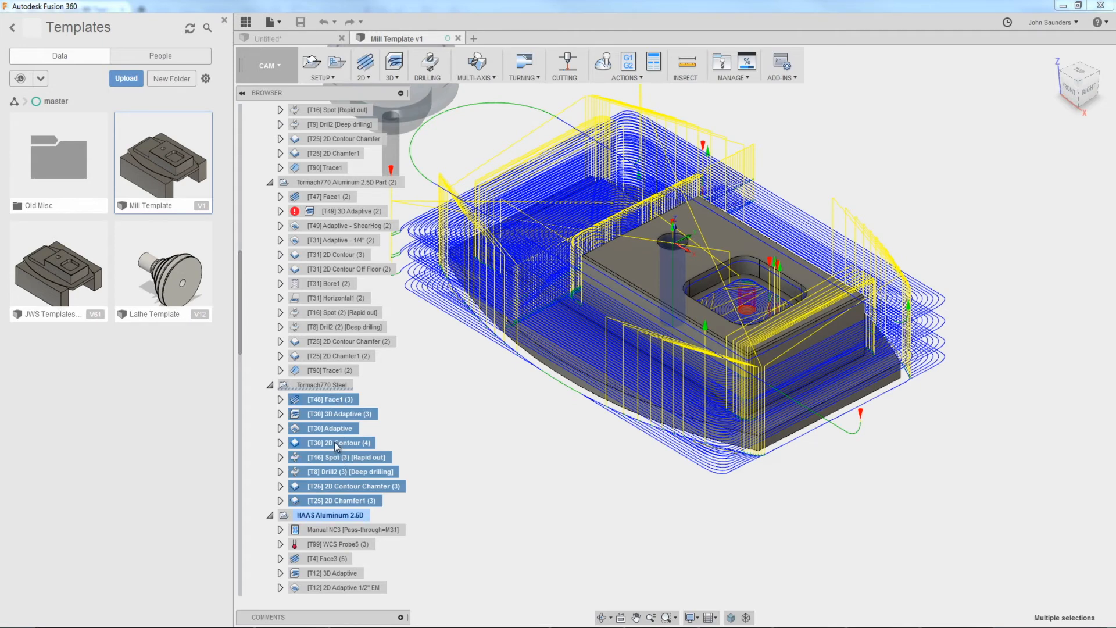
pyautogui.rightClick(334, 441)
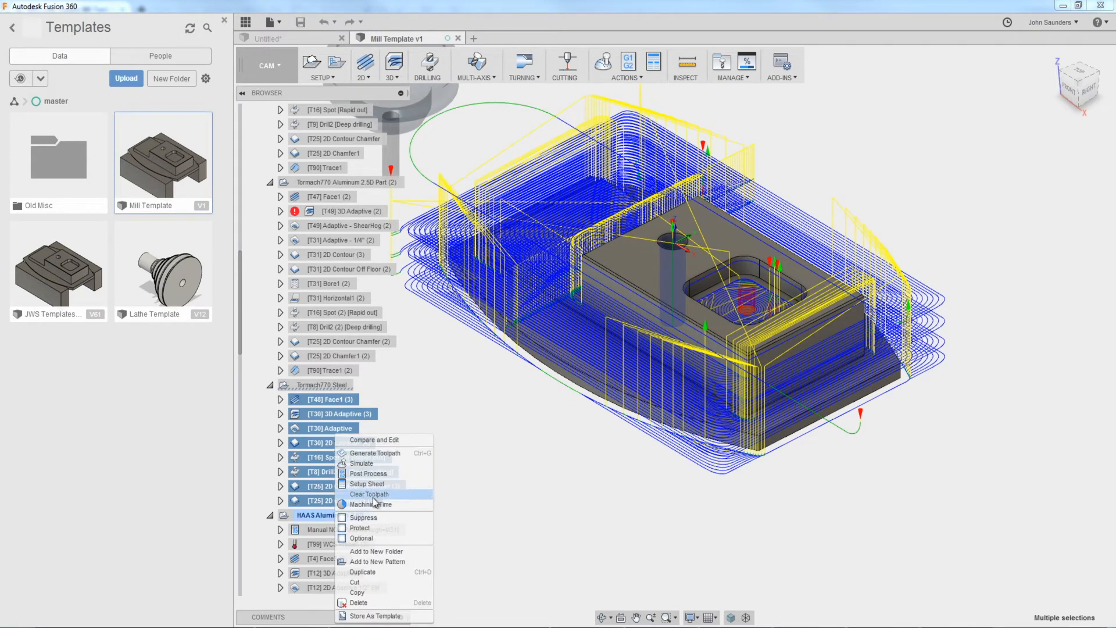
pyautogui.click(375, 615)
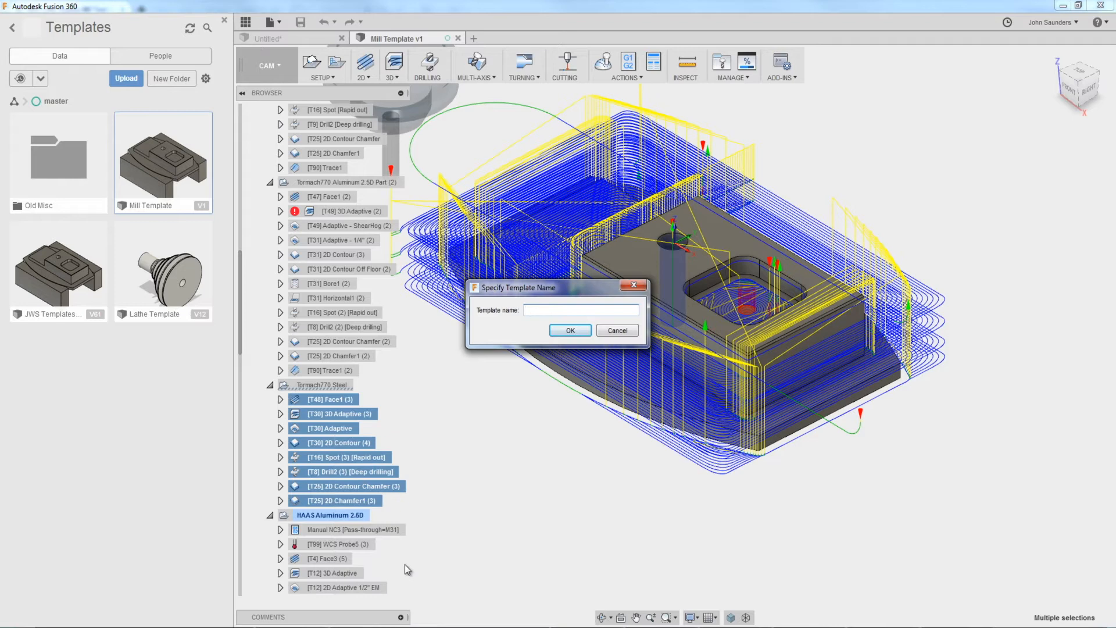
pyautogui.write('770Steel')
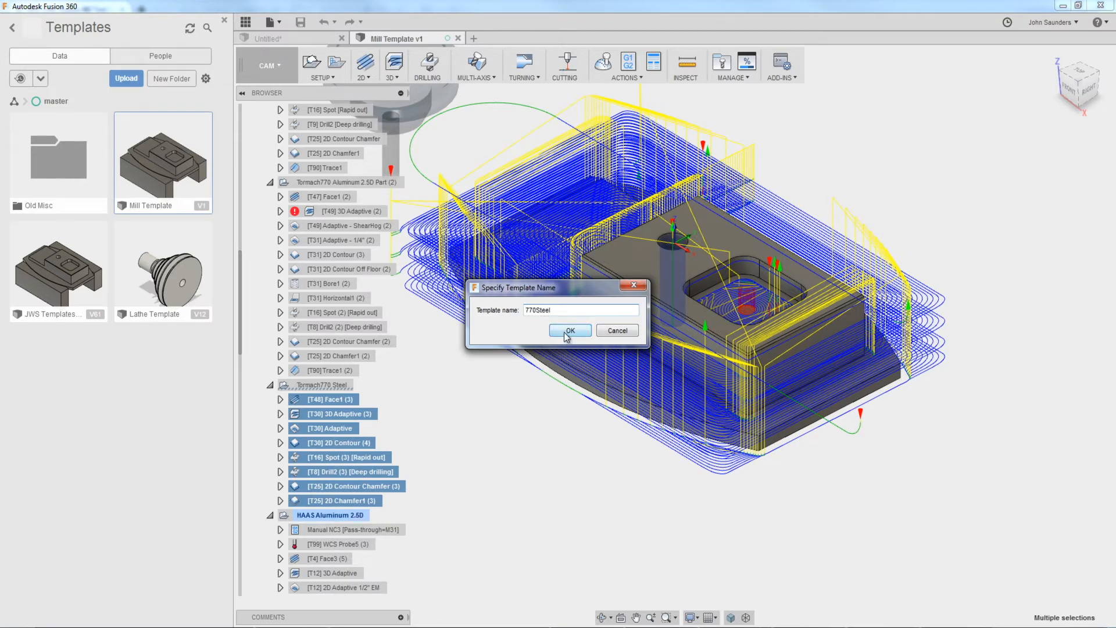
pyautogui.click(569, 330)
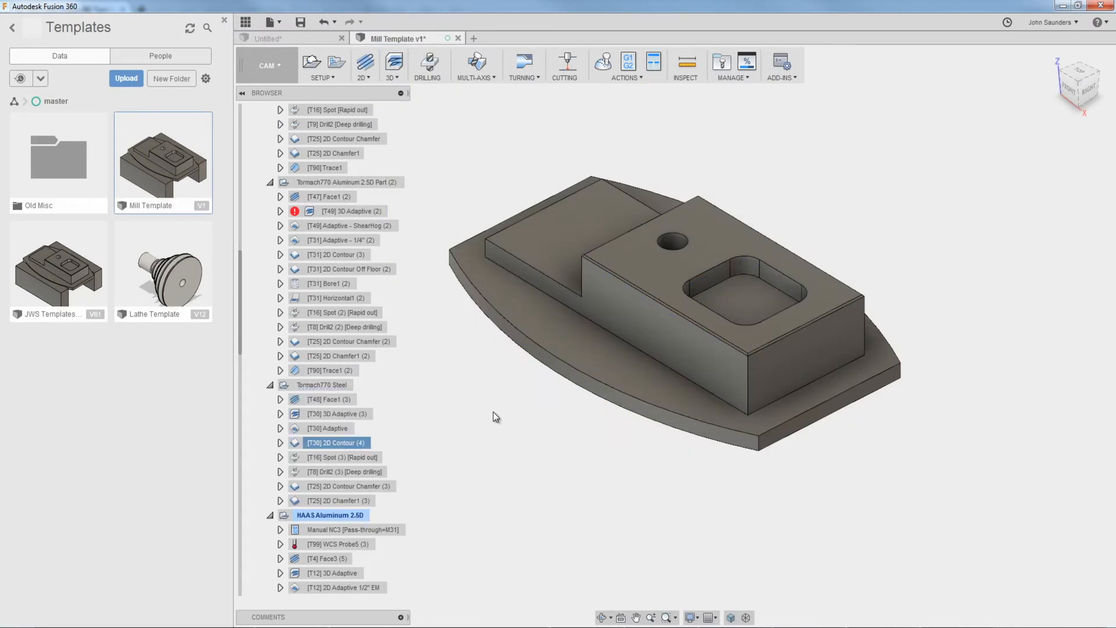
pyautogui.moveTo(409, 269)
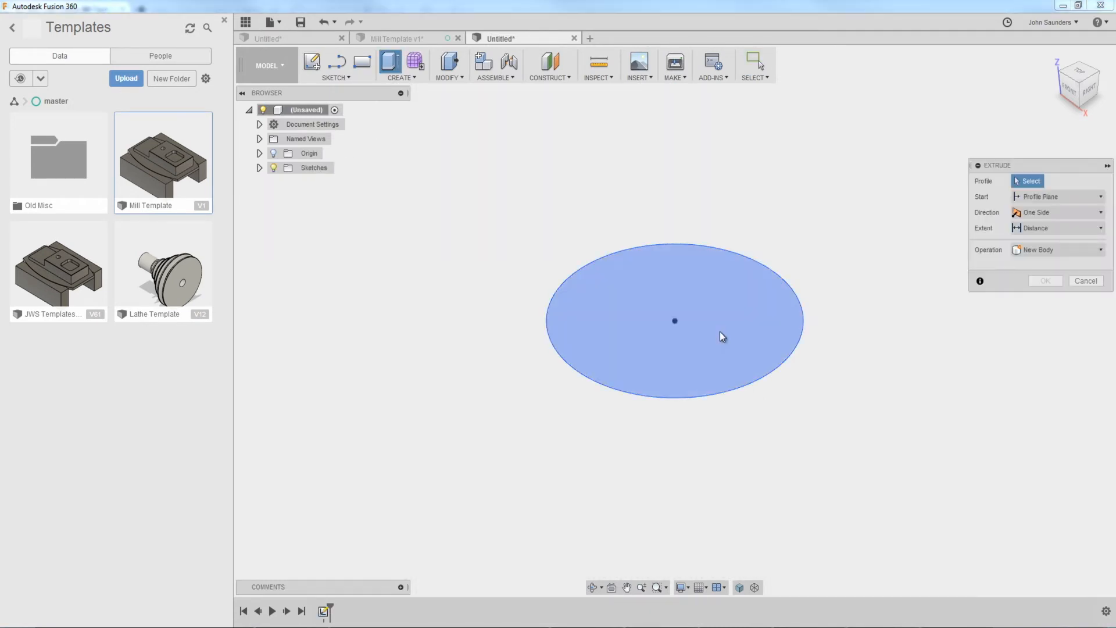
# Step: Extrude the circle into a cylinder, switch to CAM and start a new milling setup
pyautogui.click(1045, 281)
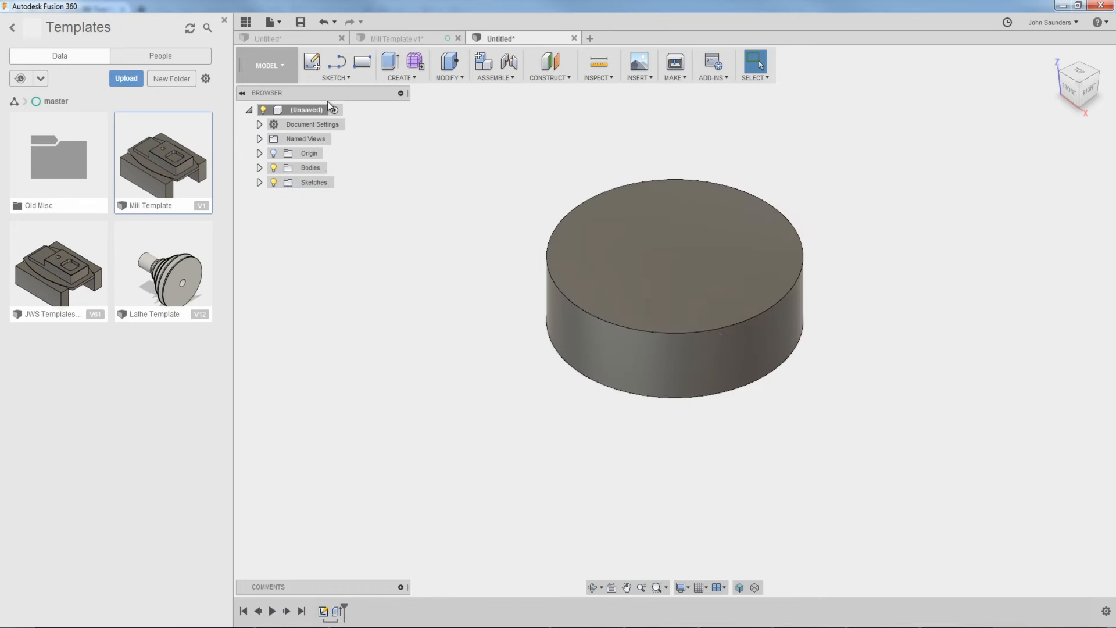
pyautogui.click(266, 65)
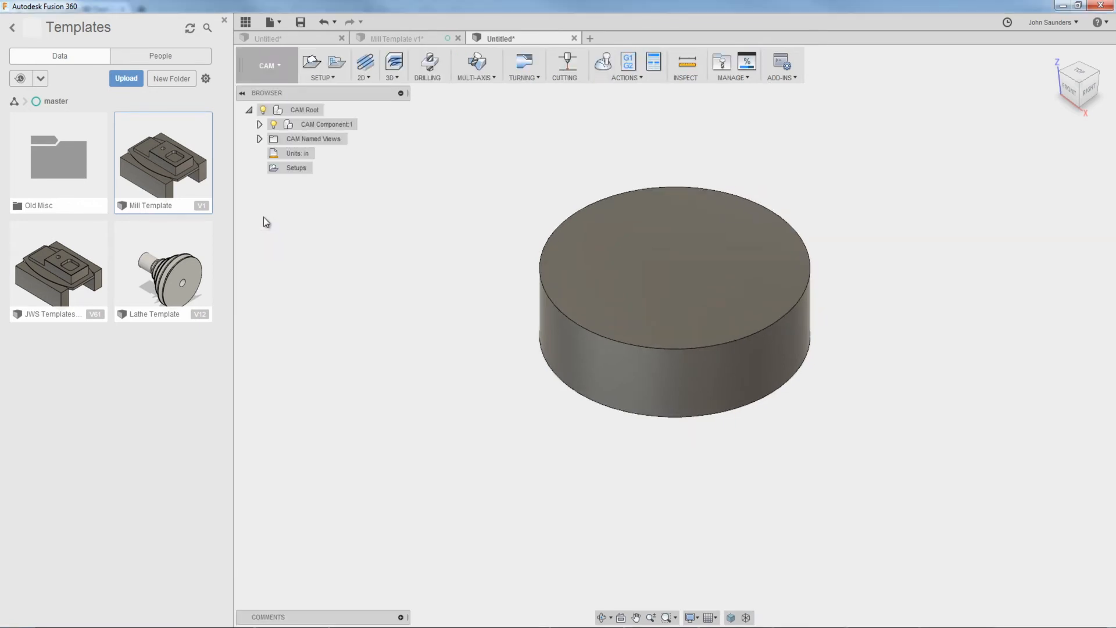
pyautogui.click(311, 62)
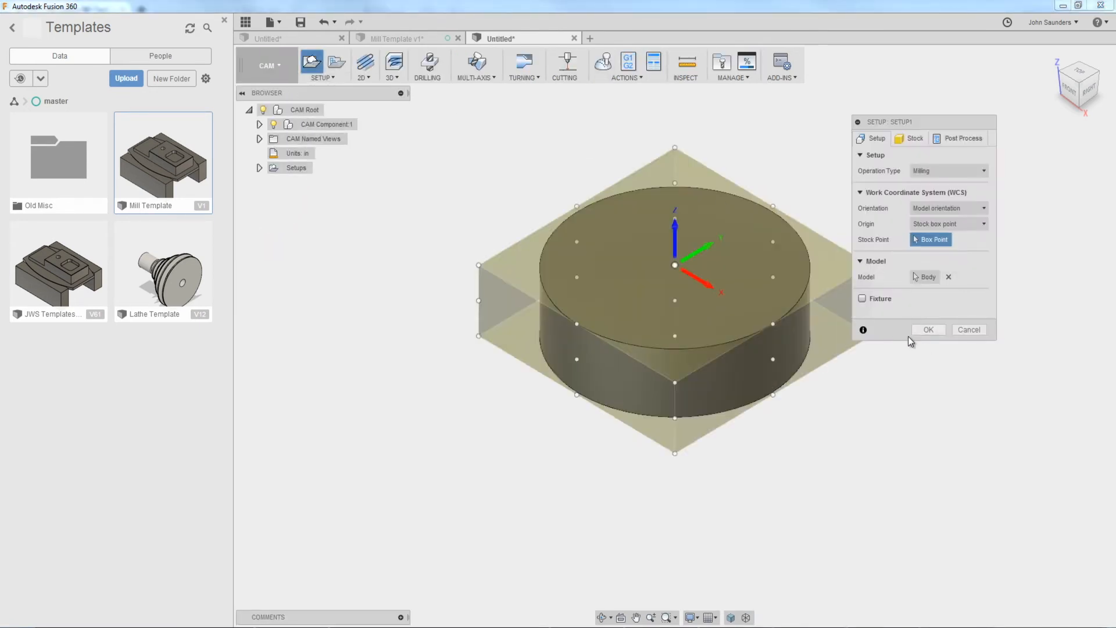
# Step: Create Setup1's operations from the 770Steel template and inspect its Face1 operation
pyautogui.rightClick(302, 182)
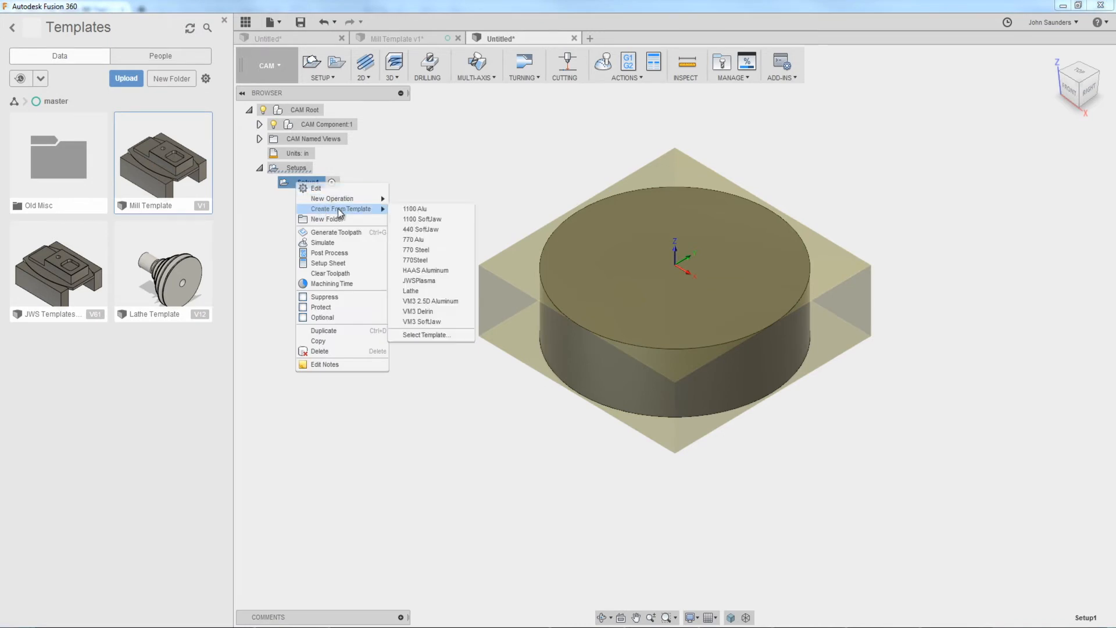
pyautogui.moveTo(423, 259)
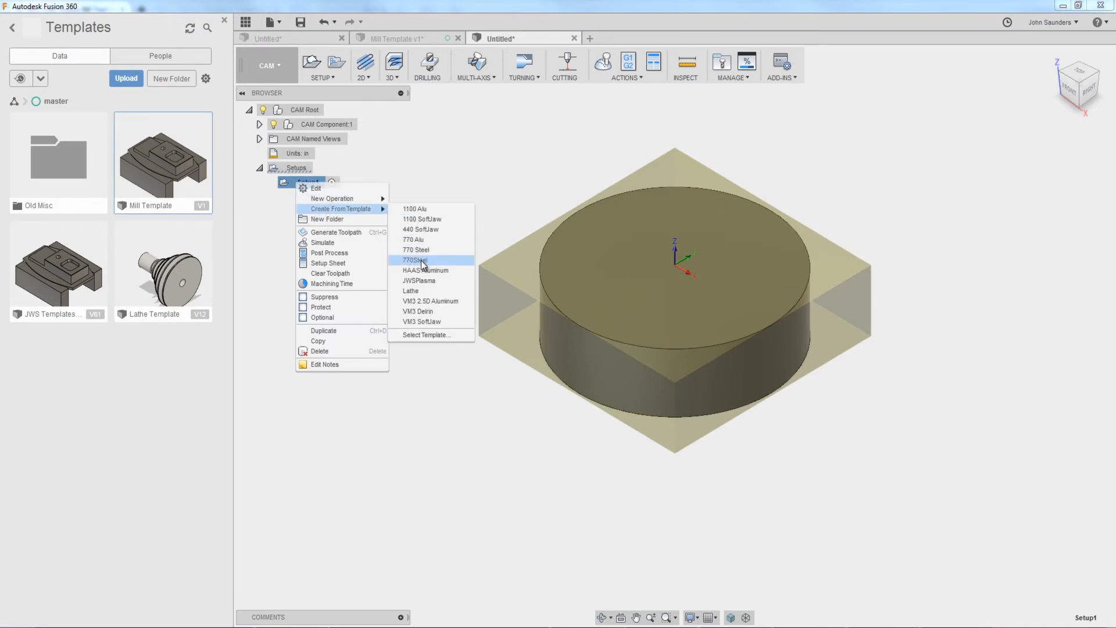
pyautogui.click(415, 259)
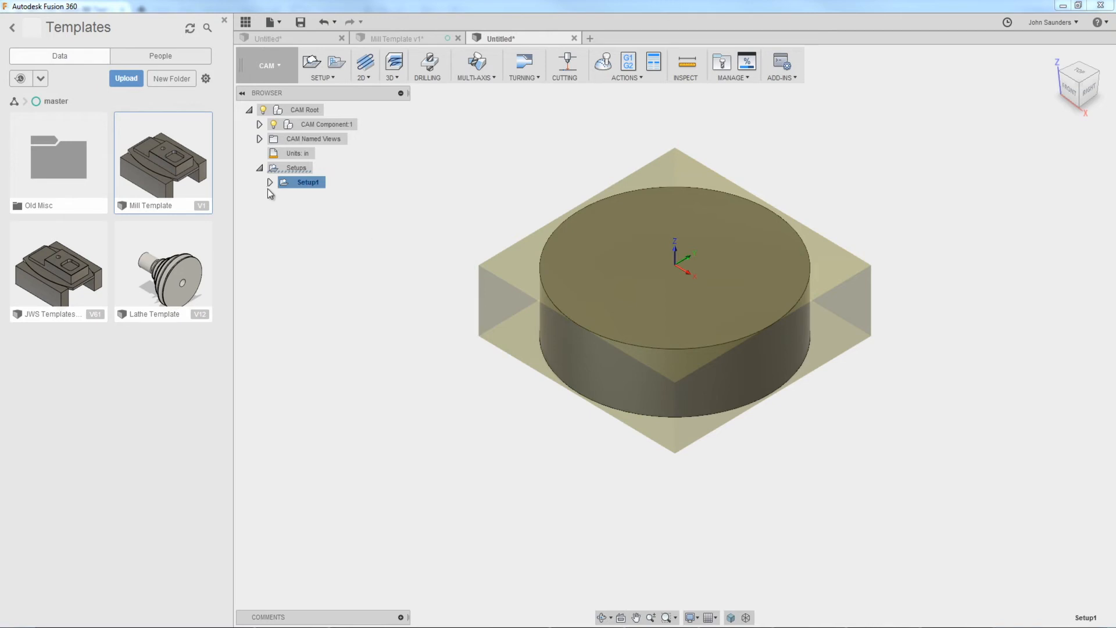
pyautogui.click(270, 181)
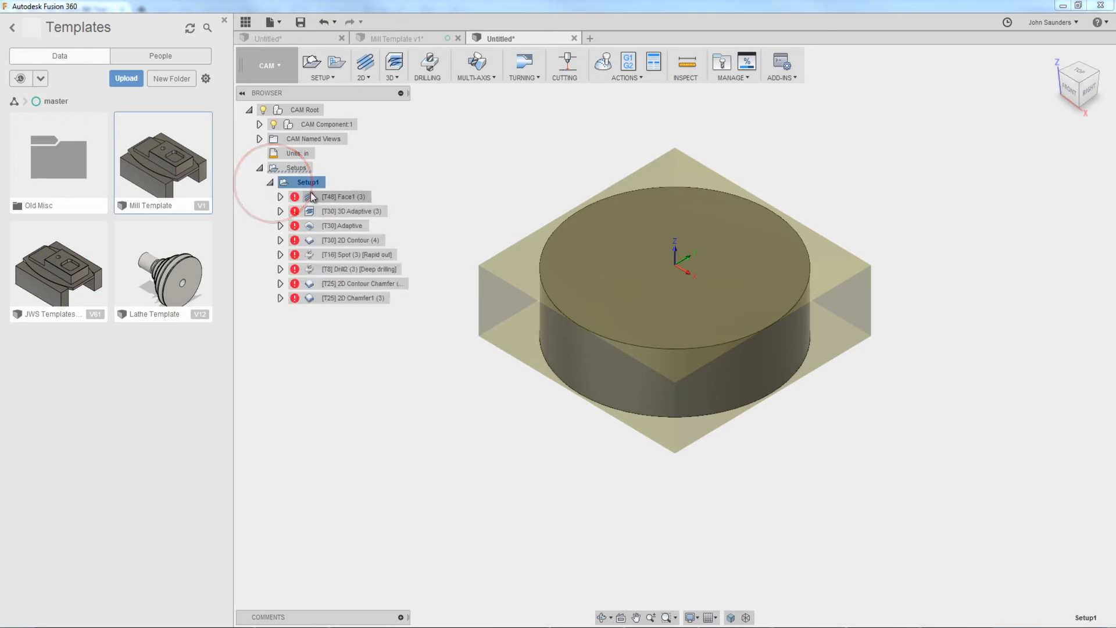
pyautogui.click(344, 197)
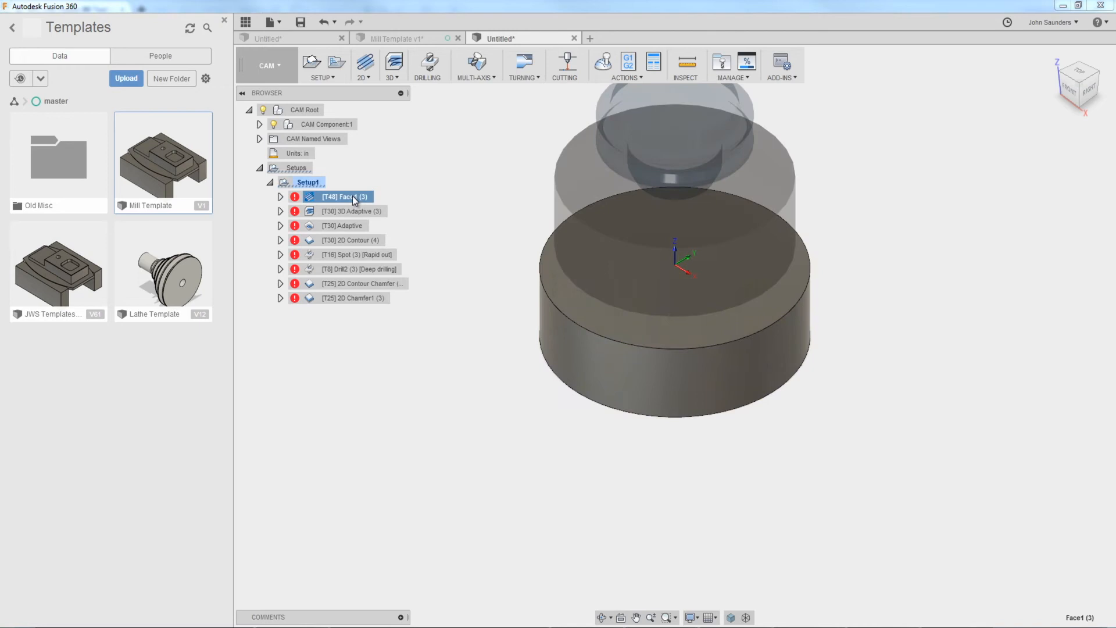
# Step: Review the 3D Adaptive operation's Passes settings and cancel without changes
pyautogui.rightClick(349, 211)
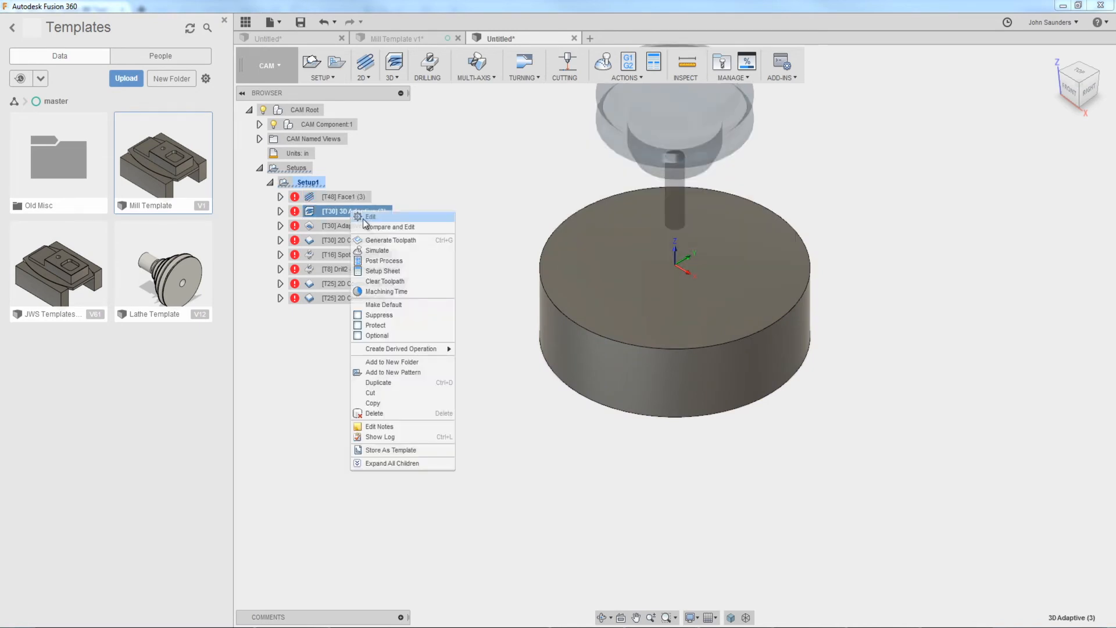
pyautogui.click(369, 216)
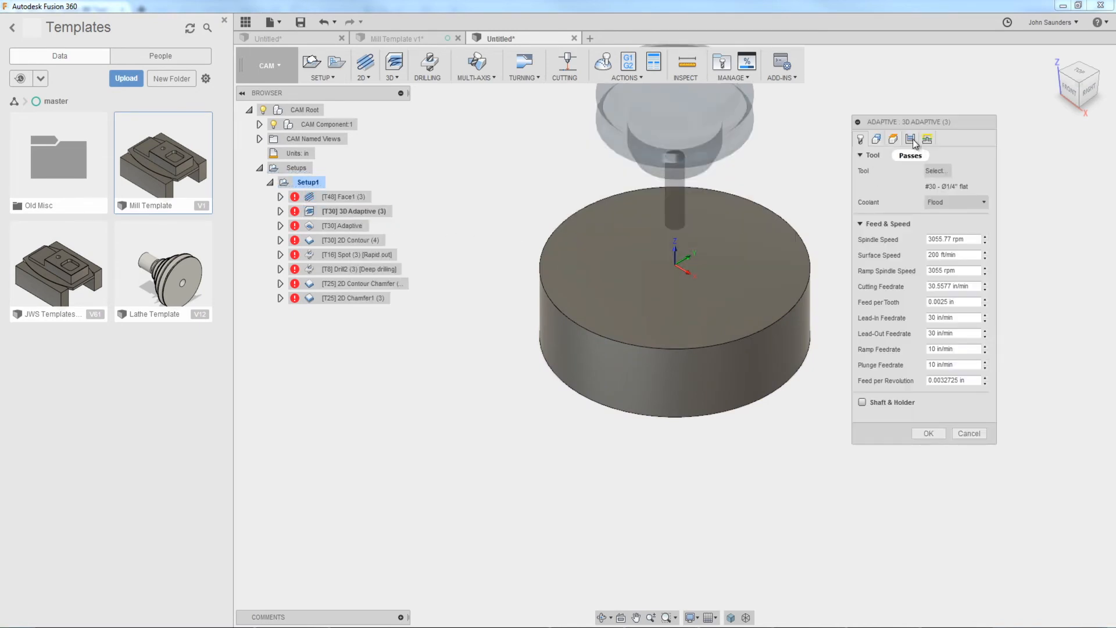
pyautogui.click(909, 139)
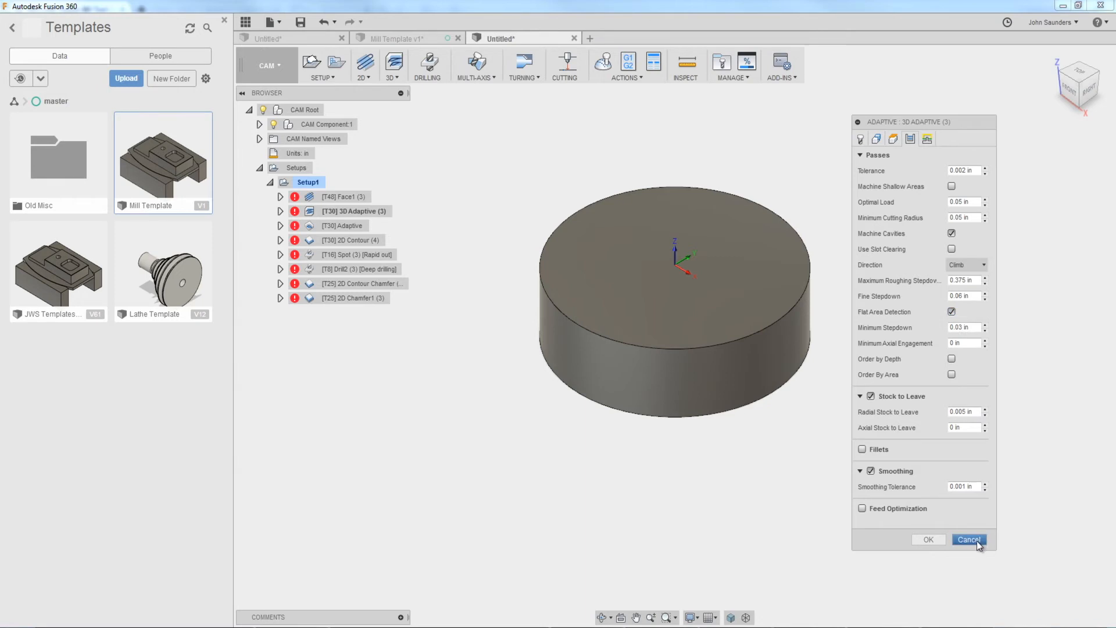
pyautogui.click(968, 538)
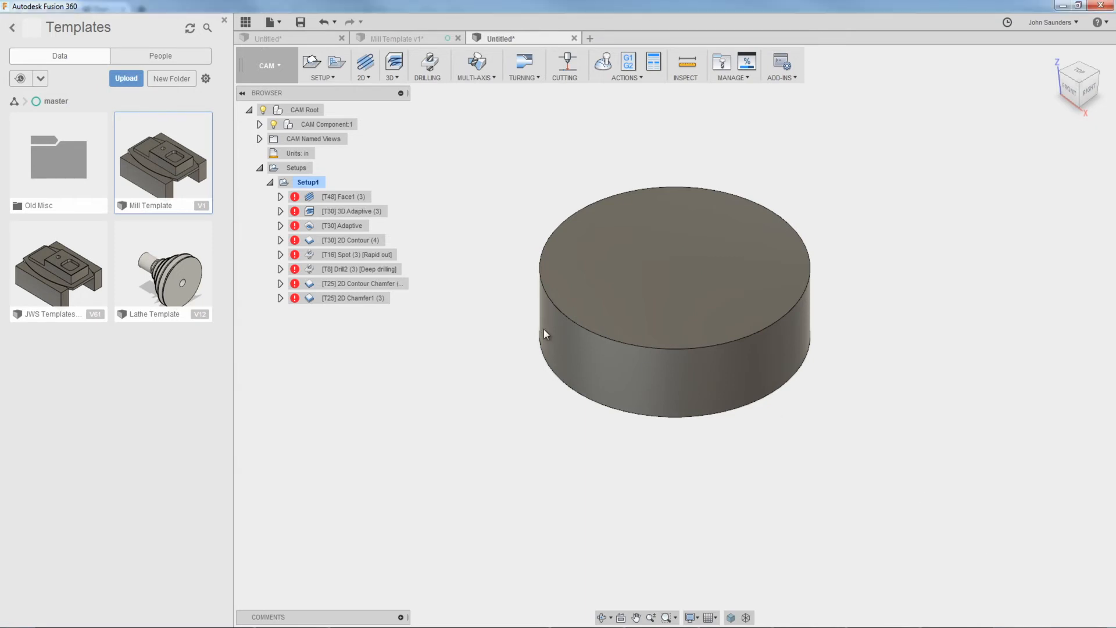
# Step: Review the Adaptive operation's settings and cancel without changes
pyautogui.click(342, 225)
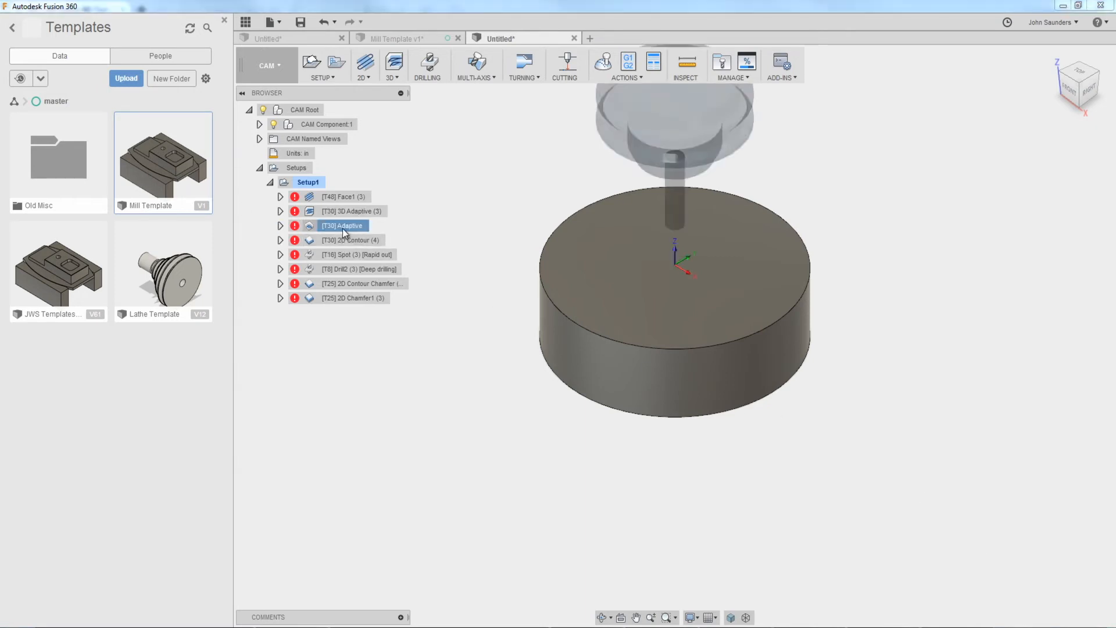
pyautogui.doubleClick(344, 225)
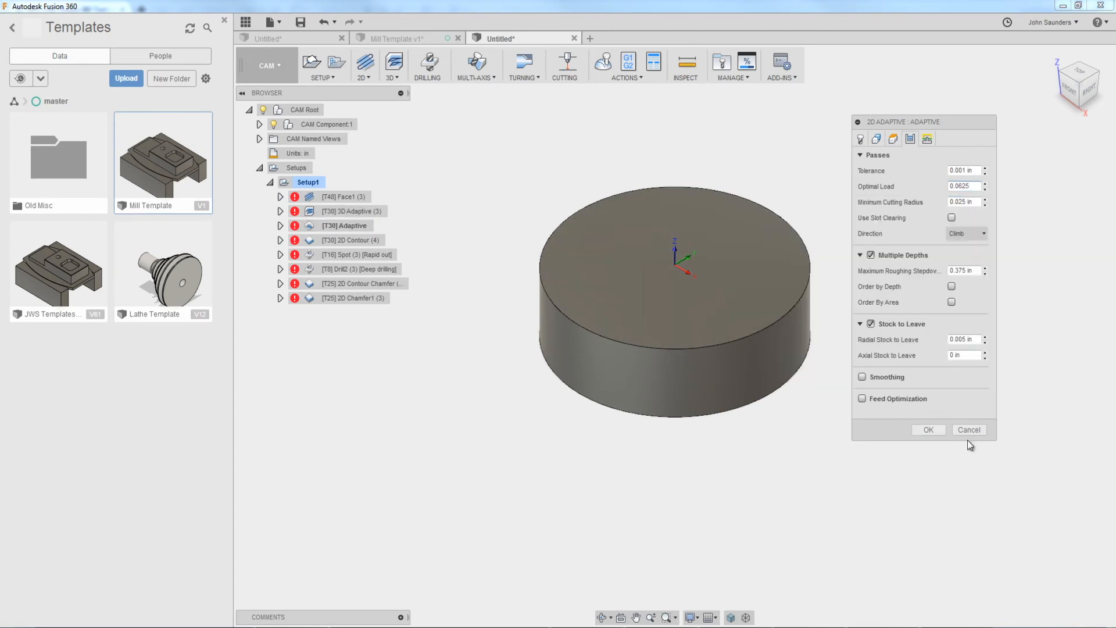
pyautogui.click(969, 429)
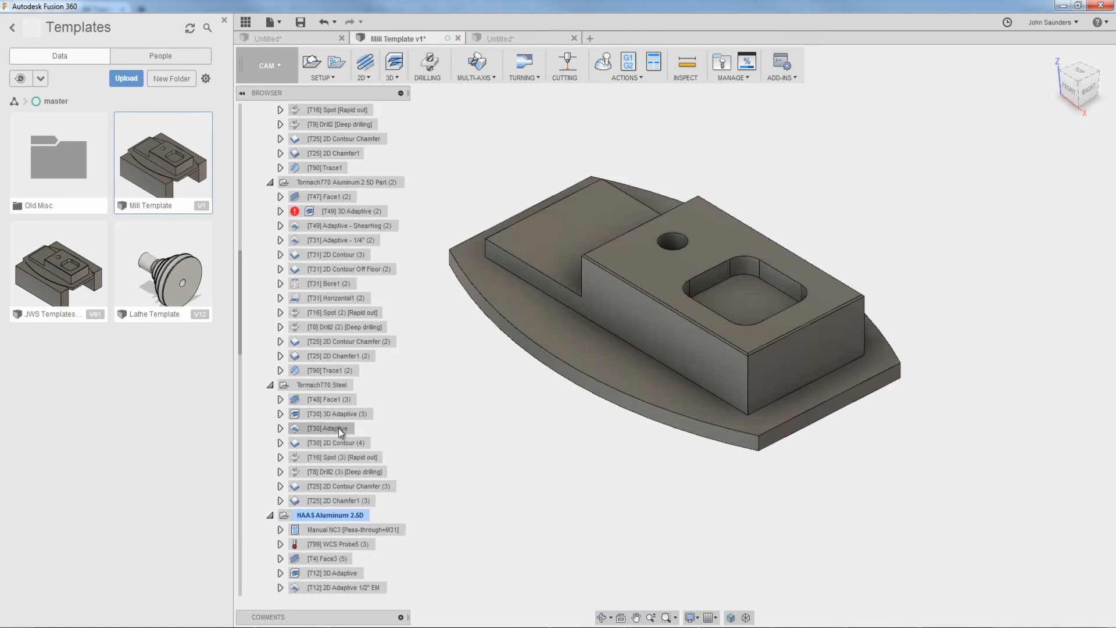
# Step: Edit the Tormach770 Steel Adaptive operation, change Optimal Load on Passes and apply it
pyautogui.rightClick(328, 428)
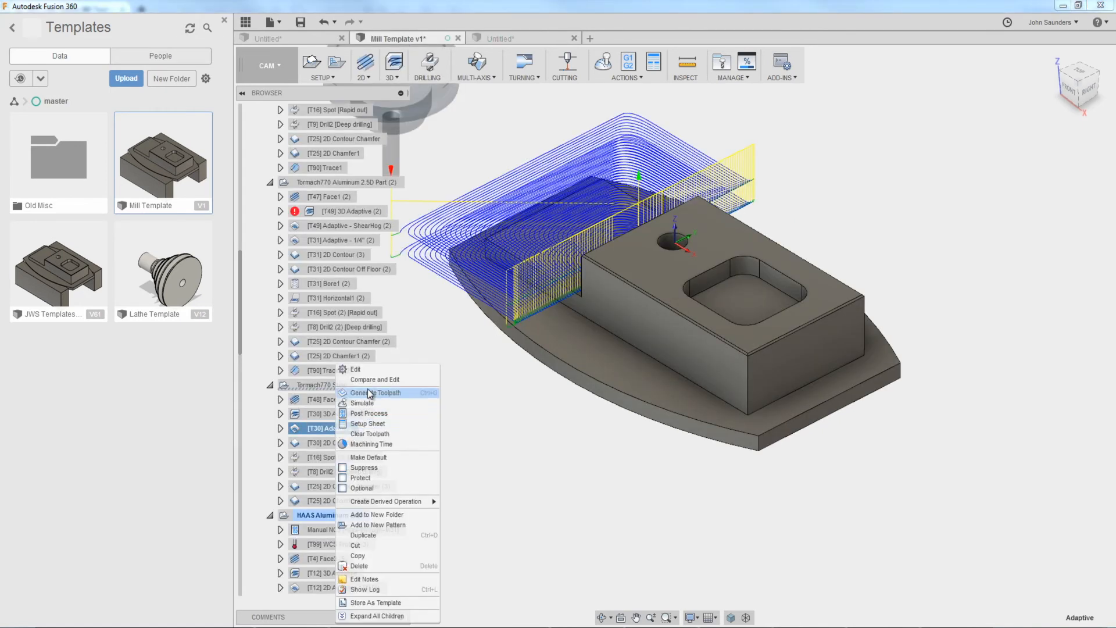
pyautogui.click(354, 369)
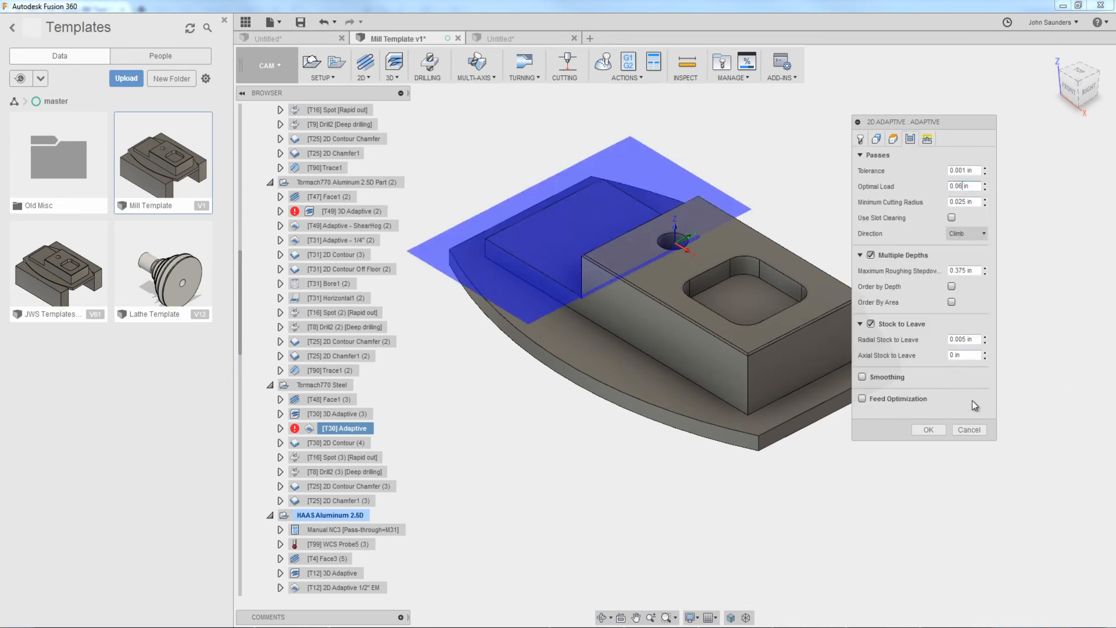
pyautogui.click(928, 429)
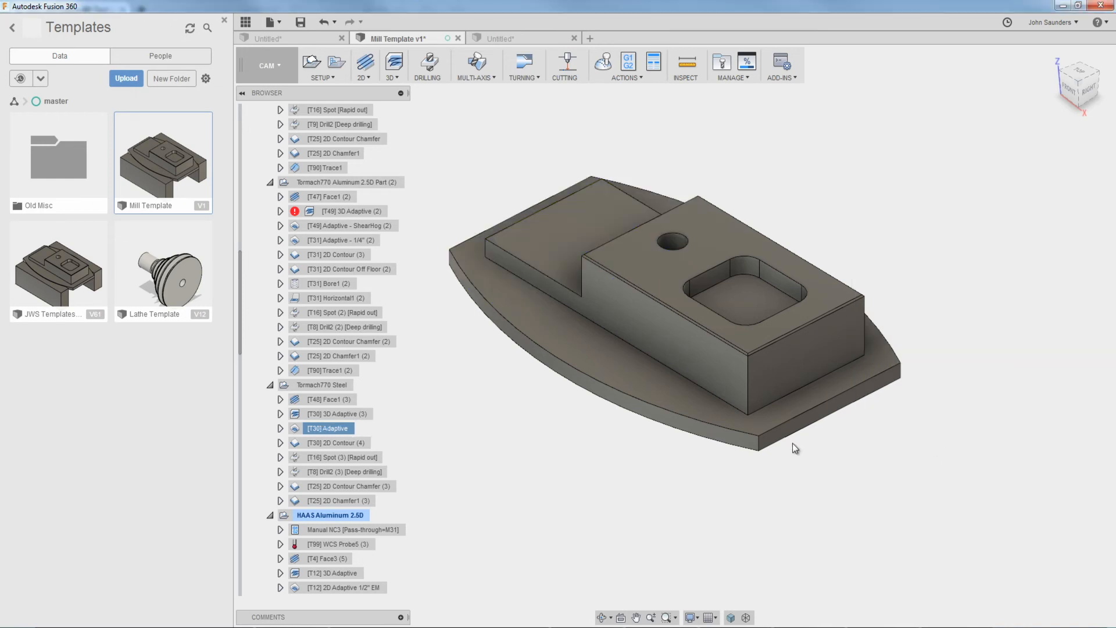
# Step: Store the Tormach770 Steel operations again as 770Steel, confirming the overwrite
pyautogui.click(328, 399)
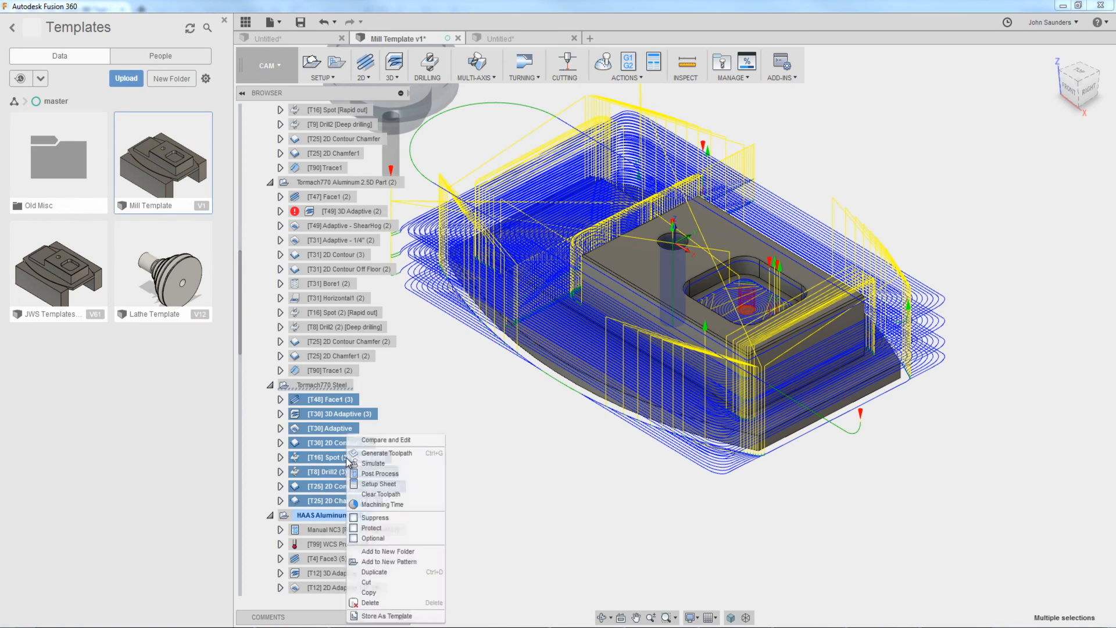
pyautogui.click(385, 617)
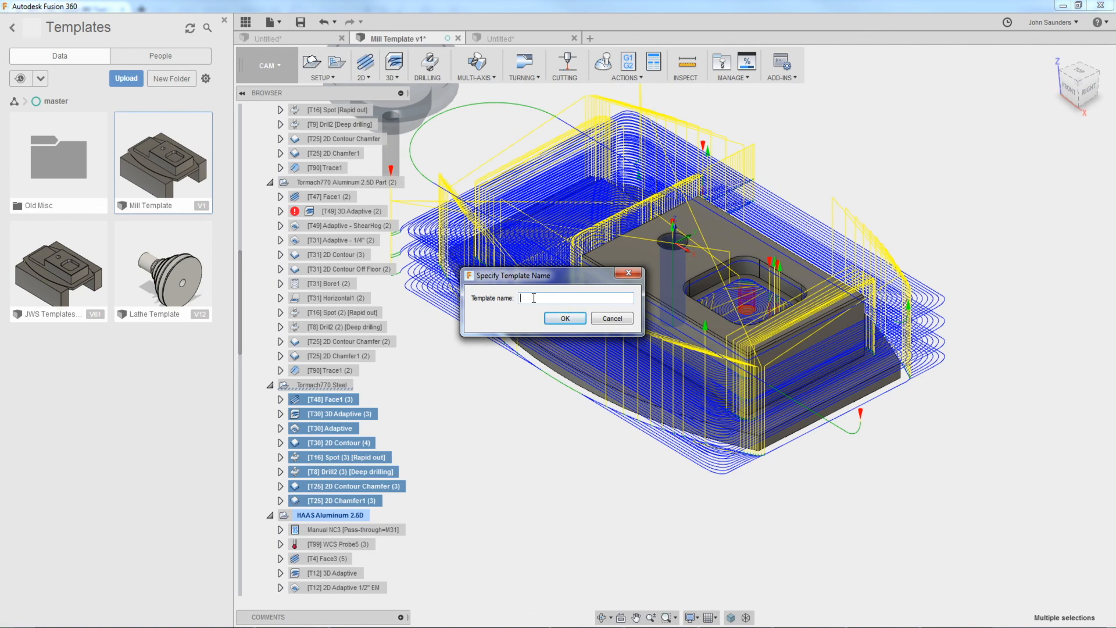
pyautogui.write('7')
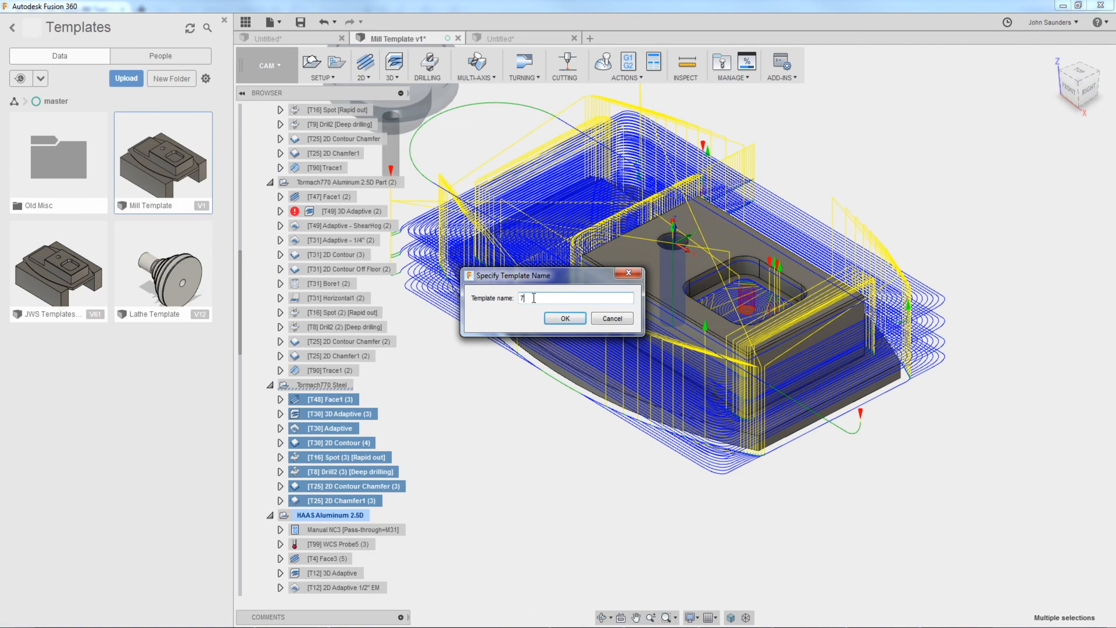
pyautogui.write('70Steel')
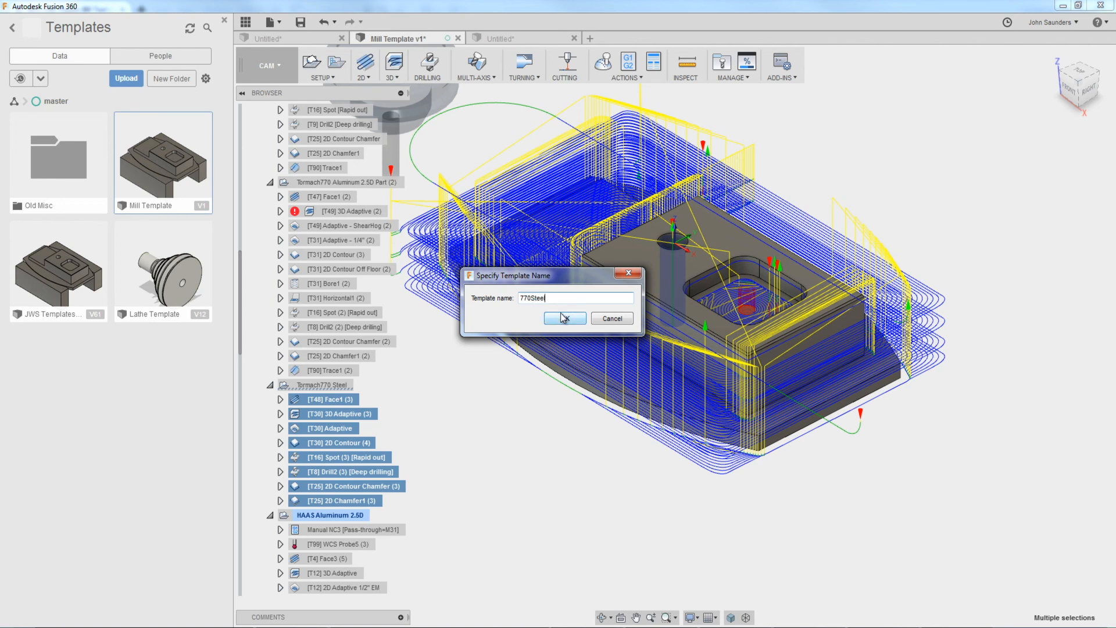
pyautogui.click(566, 318)
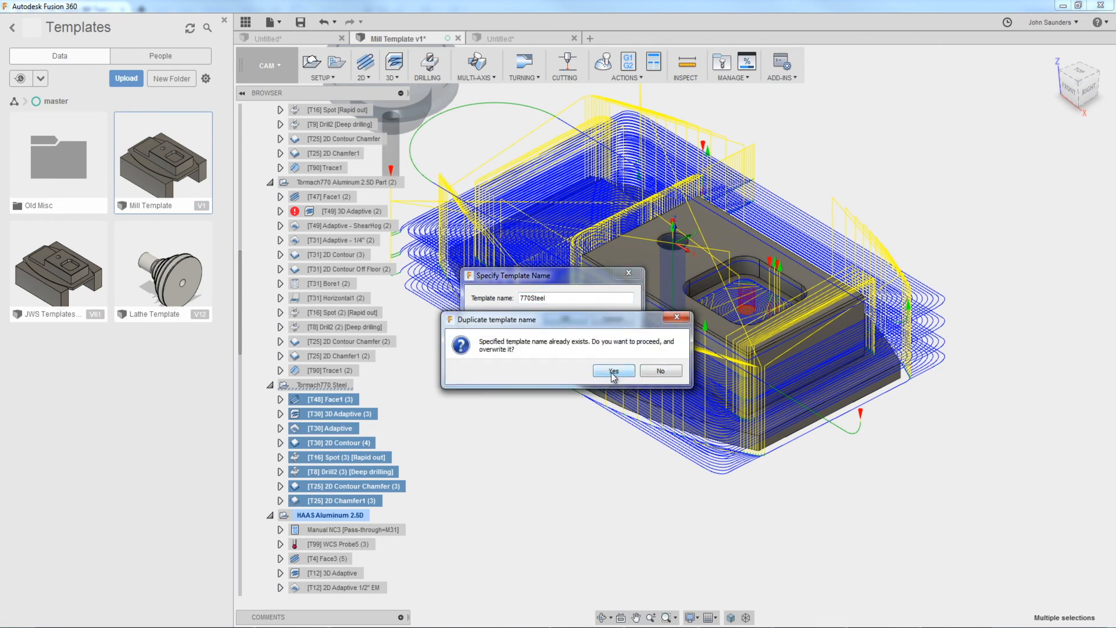
pyautogui.click(613, 371)
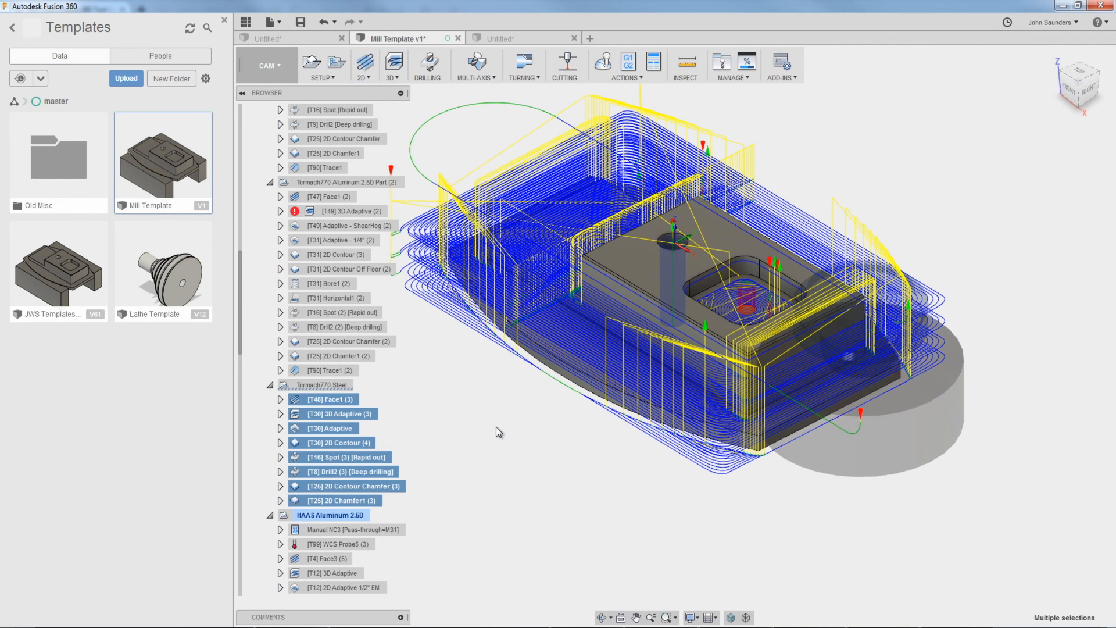